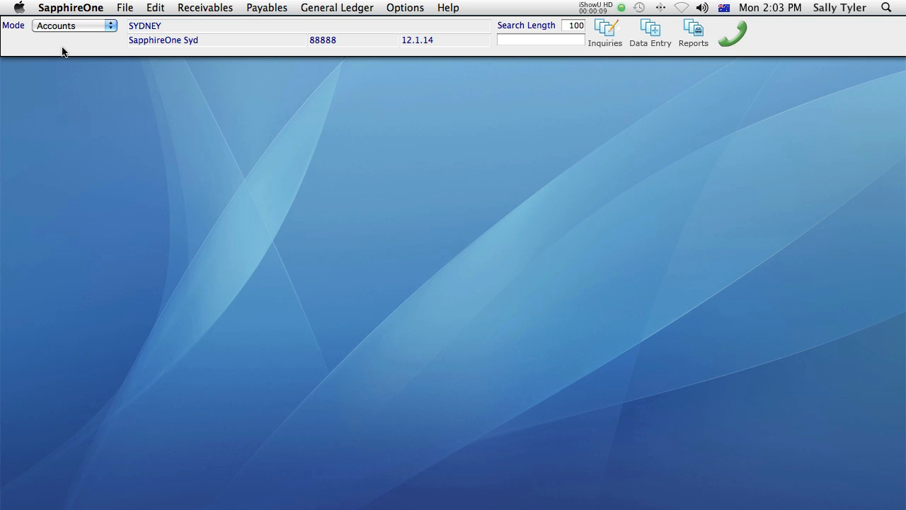
pyautogui.moveTo(282, 11)
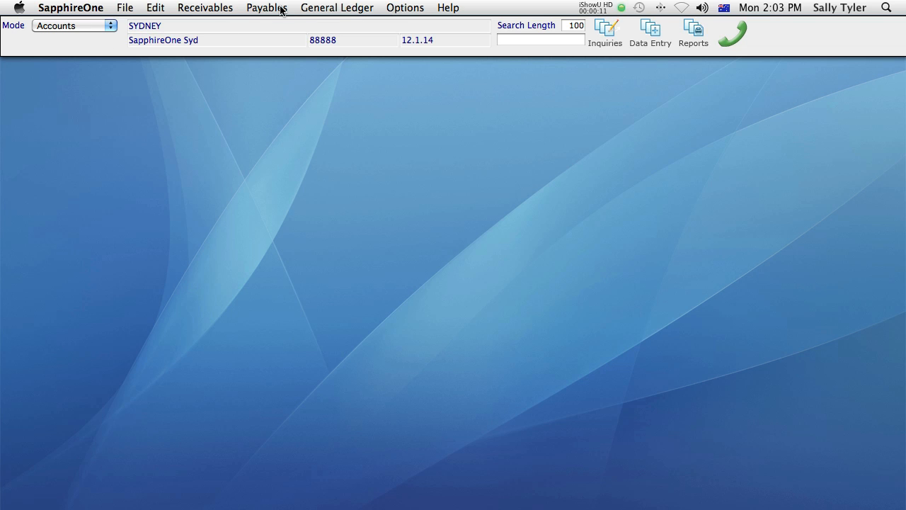
# Keep Accounts mode and open the Payables menu of payment, invoice and inquiry options.
pyautogui.click(267, 8)
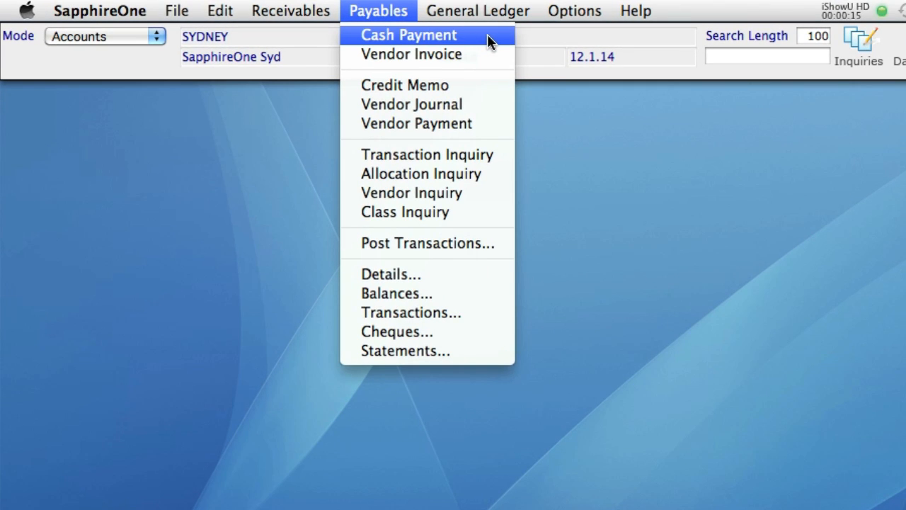
pyautogui.moveTo(386, 20)
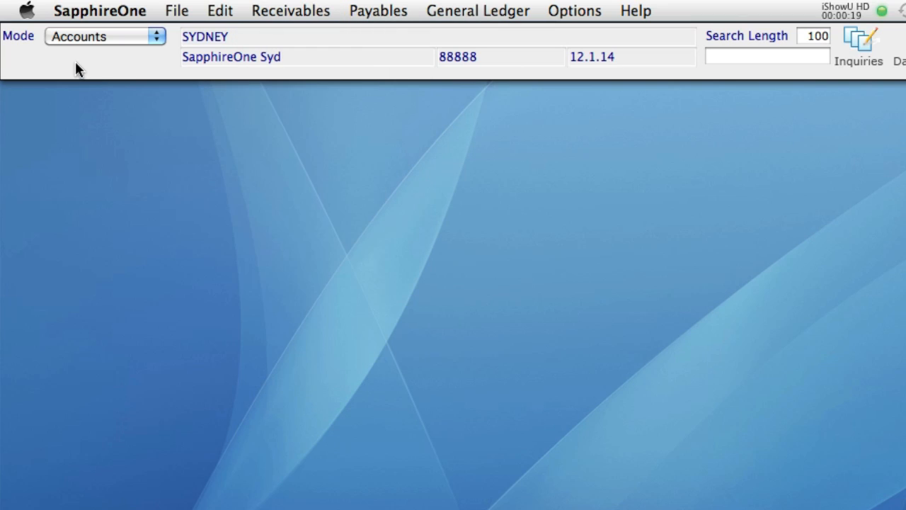
pyautogui.moveTo(149, 53)
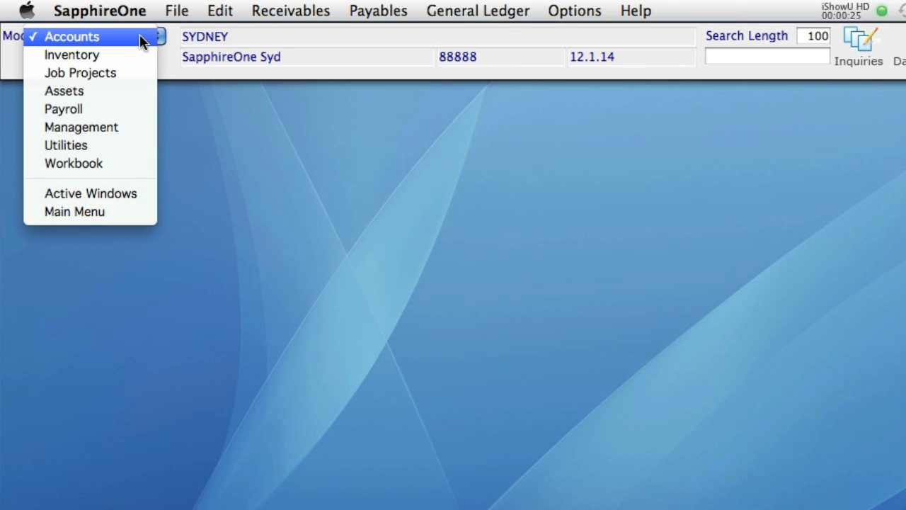
pyautogui.click(71, 37)
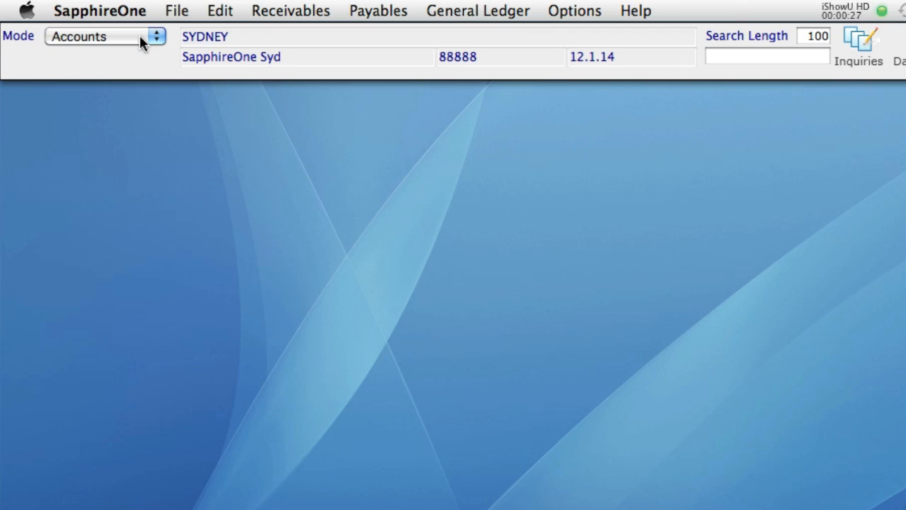
pyautogui.moveTo(404, 18)
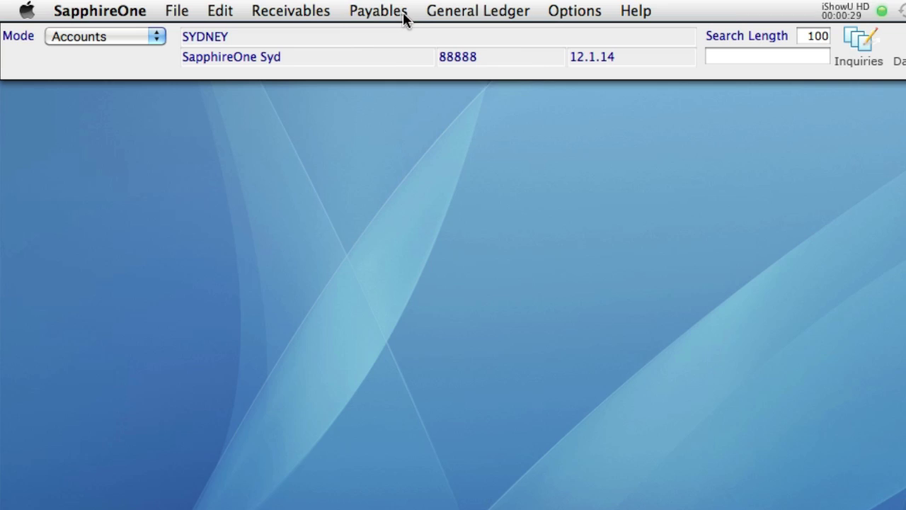
pyautogui.click(378, 11)
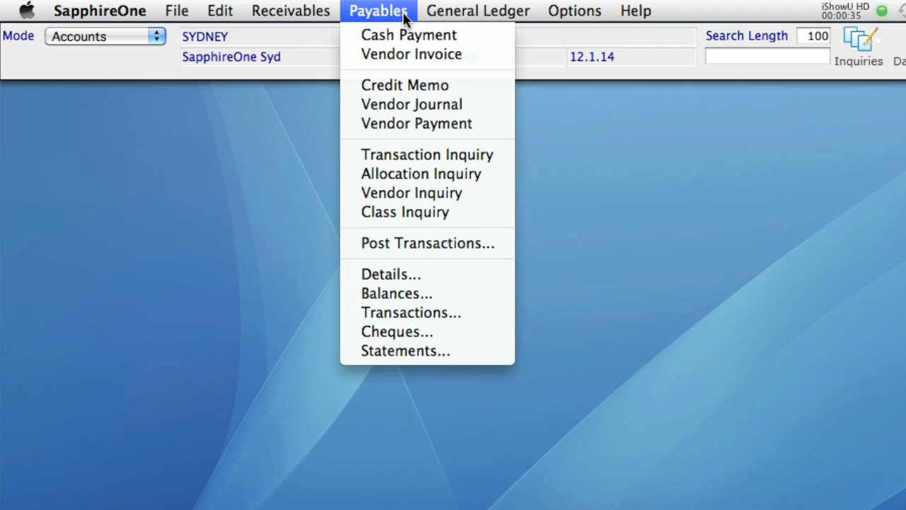
pyautogui.moveTo(416, 124)
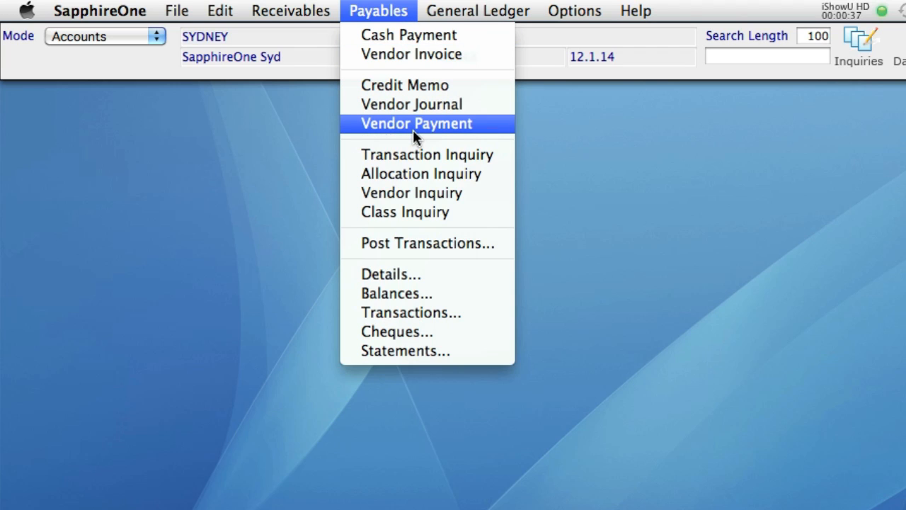
pyautogui.moveTo(425, 212)
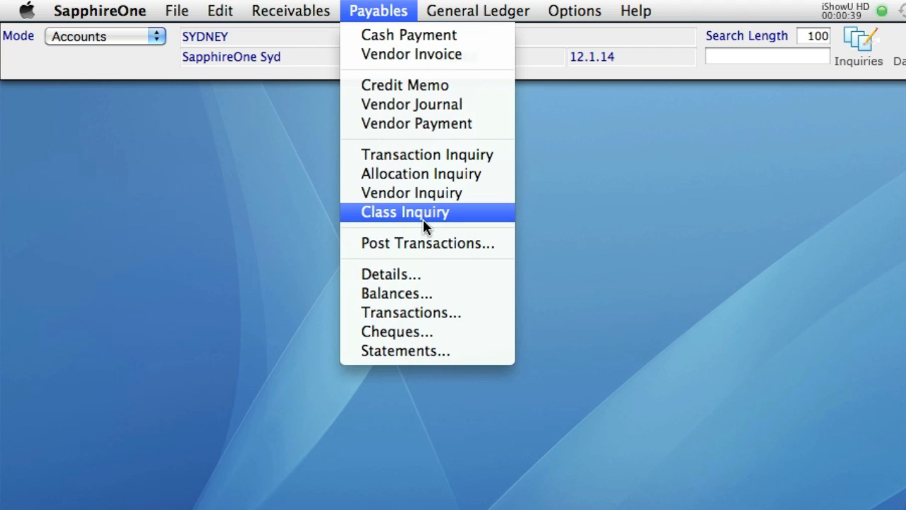
pyautogui.moveTo(410, 312)
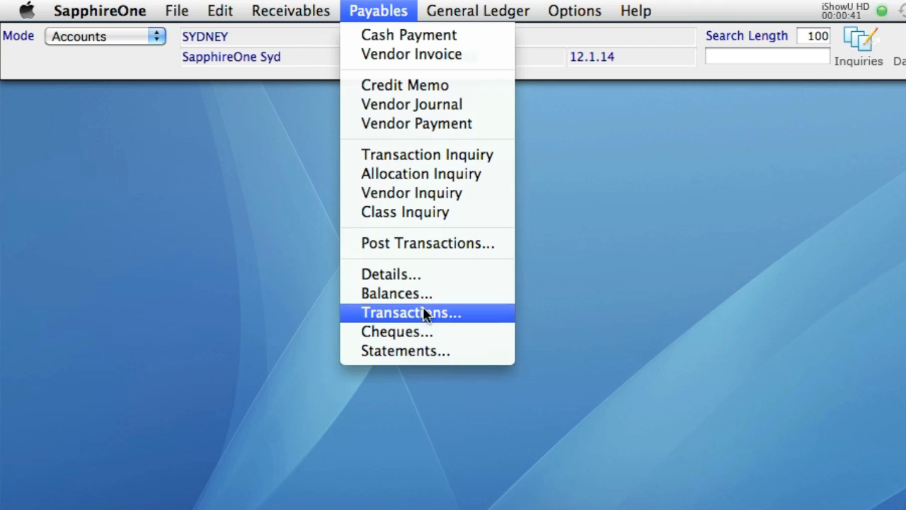
pyautogui.moveTo(427, 350)
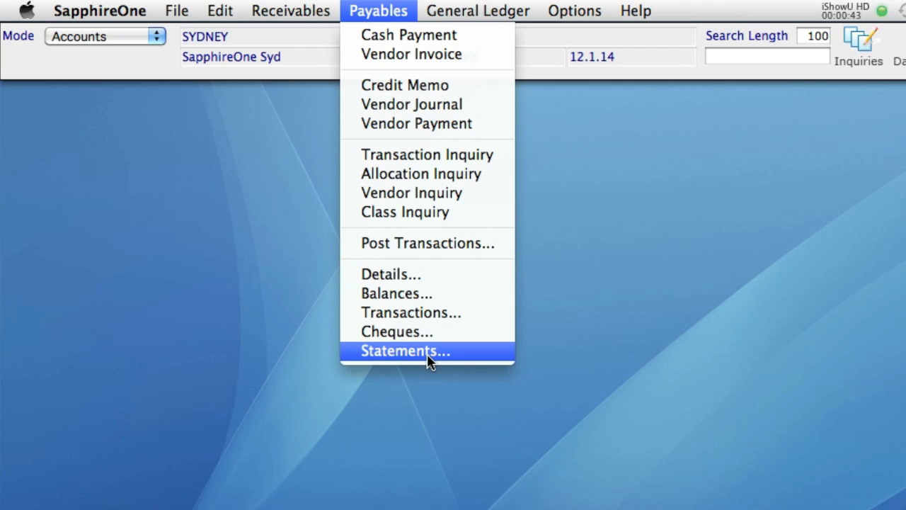
pyautogui.moveTo(421, 85)
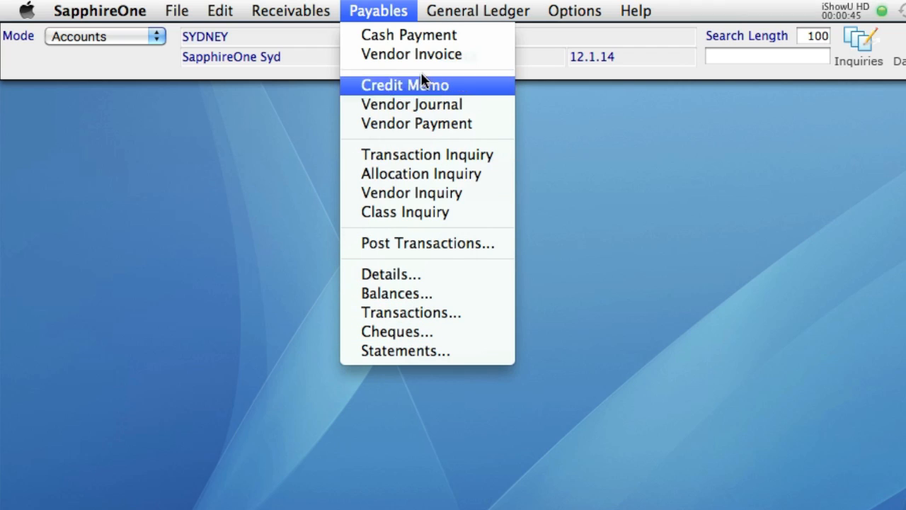
pyautogui.moveTo(409, 34)
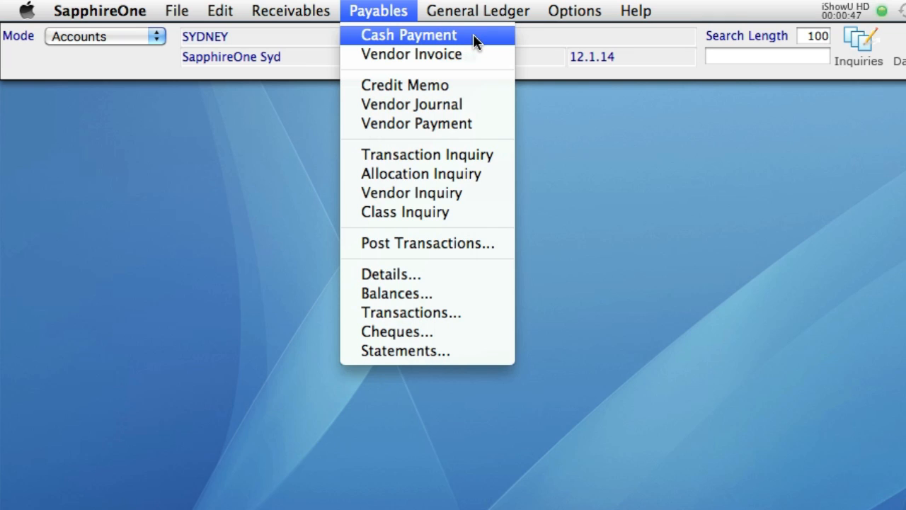
# Open a blank Cash Payment Entry paying from Main Bank with cheque number 19.
pyautogui.click(408, 35)
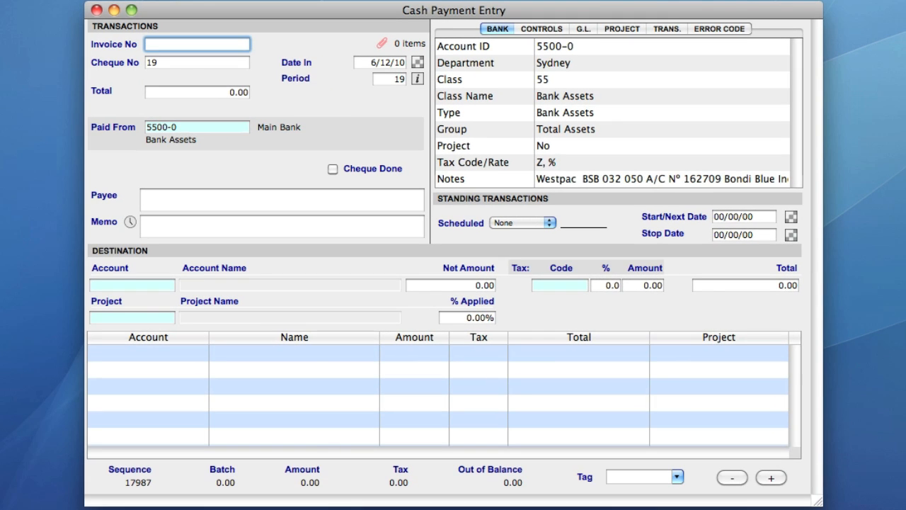
pyautogui.click(196, 43)
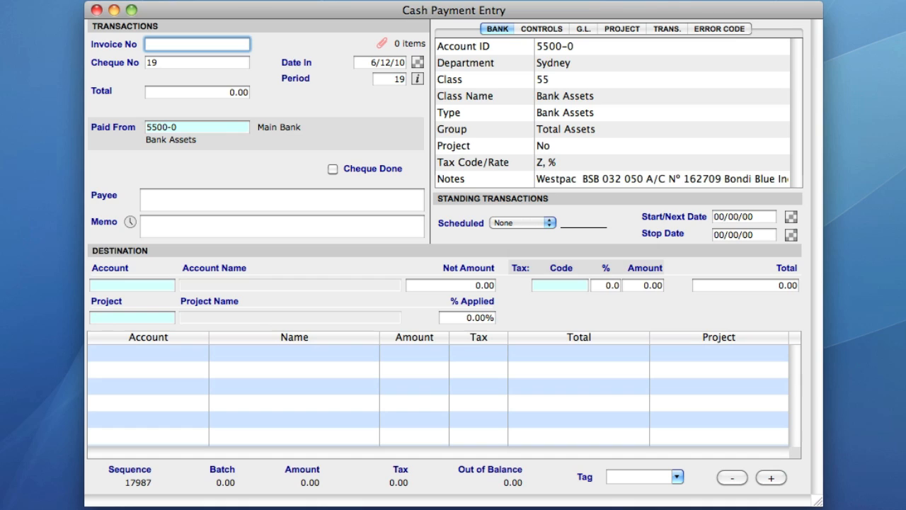
pyautogui.click(197, 44)
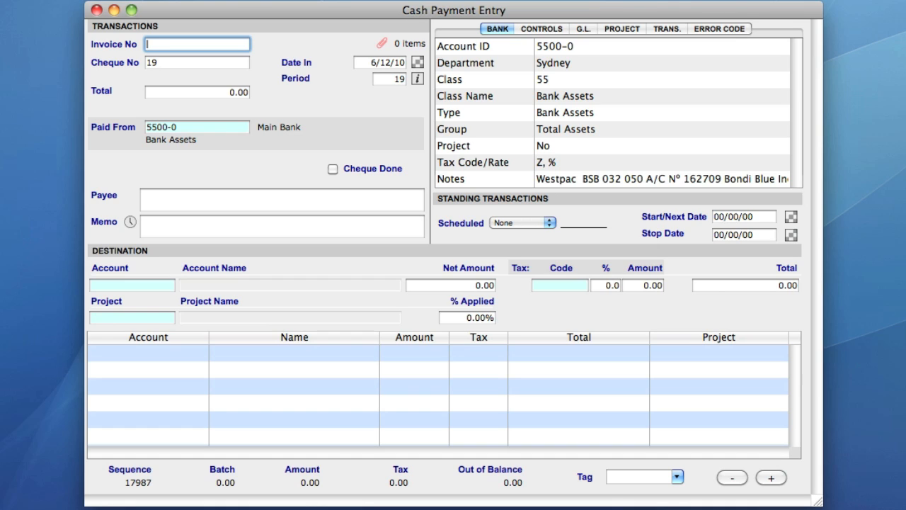
pyautogui.moveTo(156, 269)
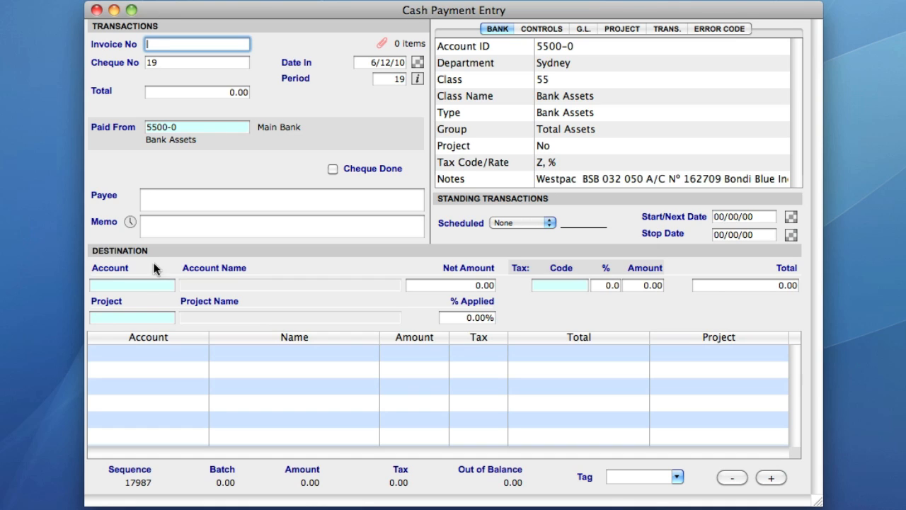
pyautogui.moveTo(161, 268)
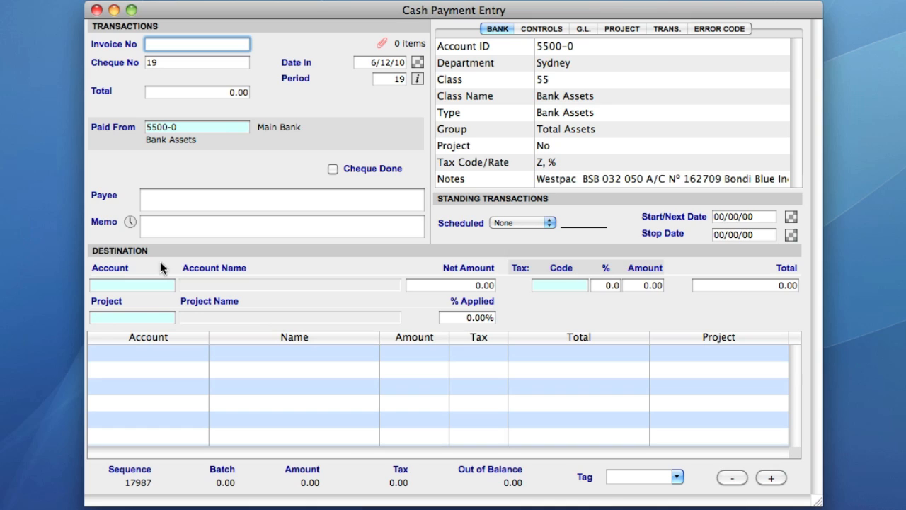
pyautogui.moveTo(610, 48)
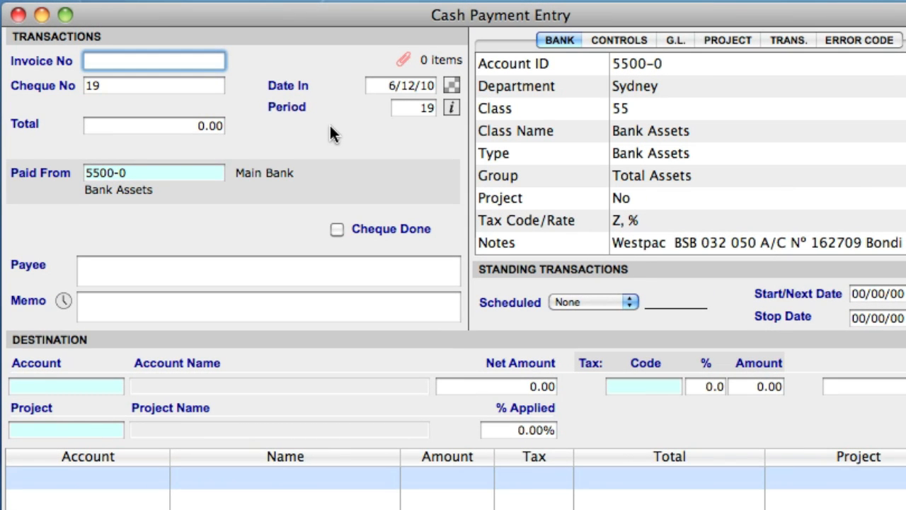
# Enter invoice number 12000, cheque number 123 and a payment total of 200.
pyautogui.click(154, 60)
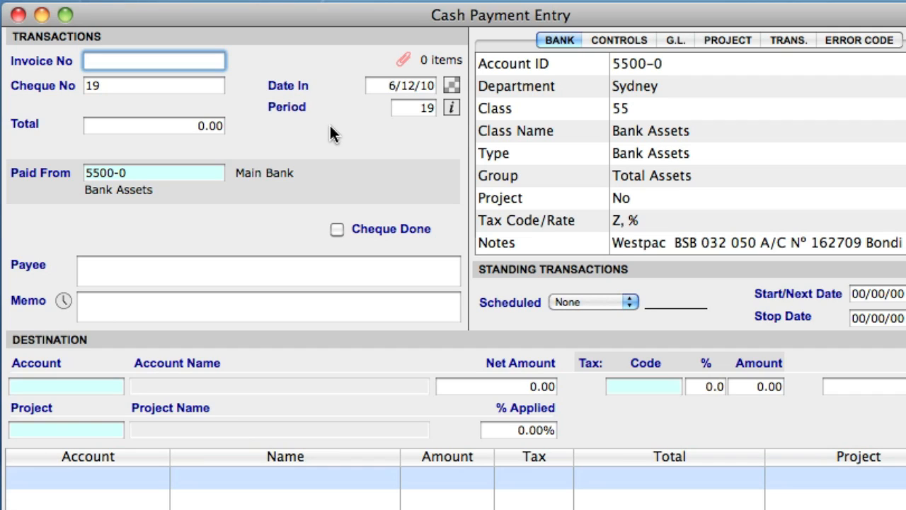
pyautogui.write('12')
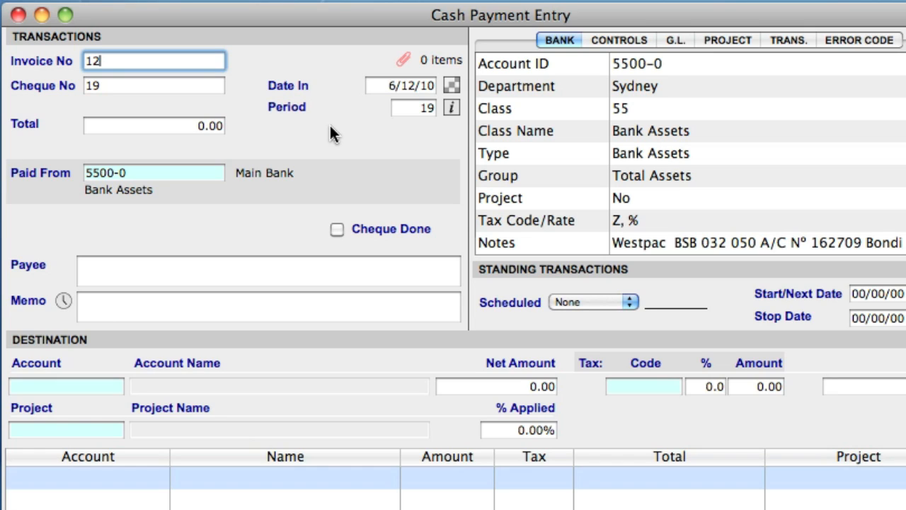
pyautogui.write('000')
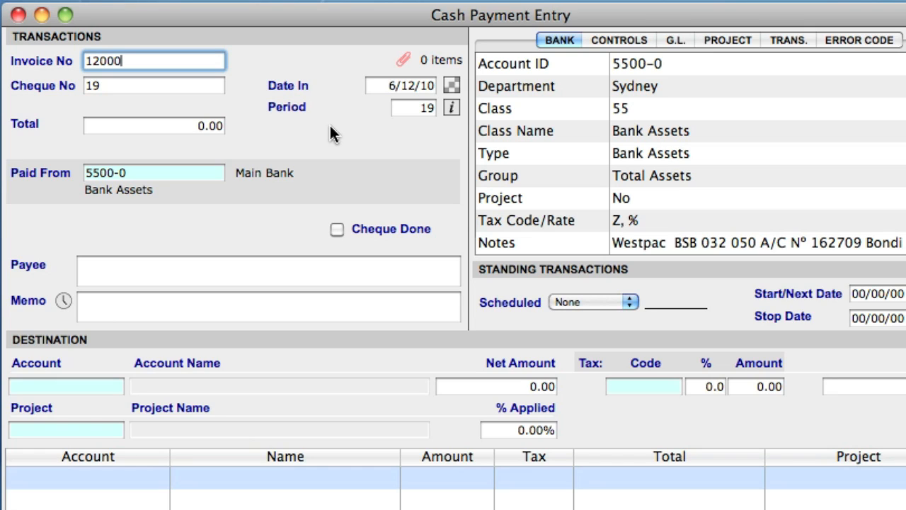
pyautogui.click(154, 85)
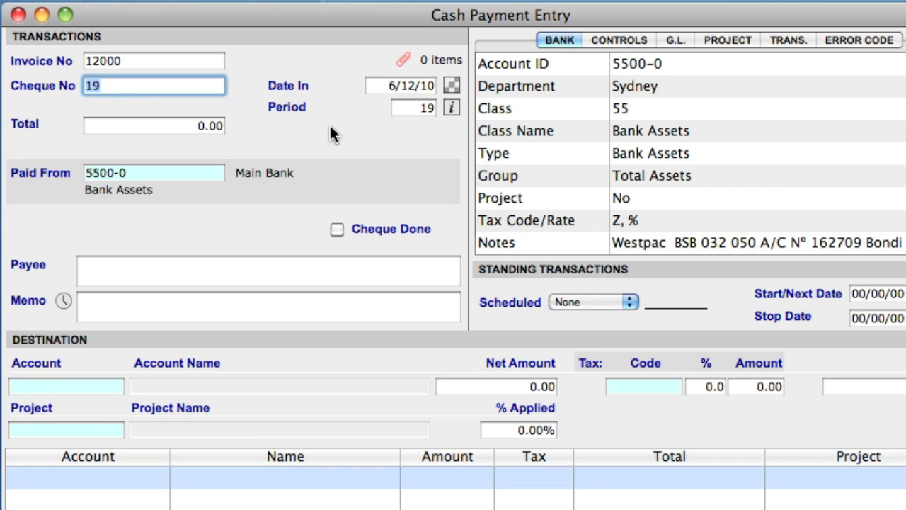
pyautogui.write('123')
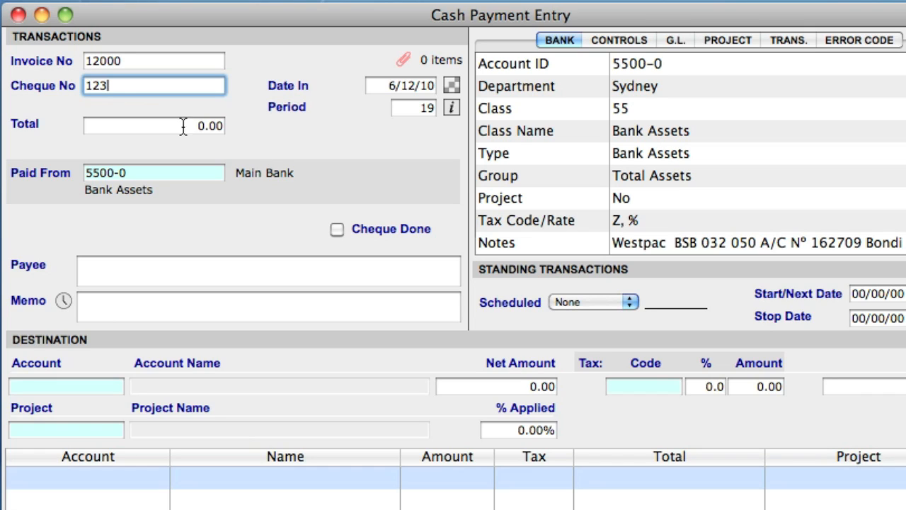
pyautogui.click(153, 125)
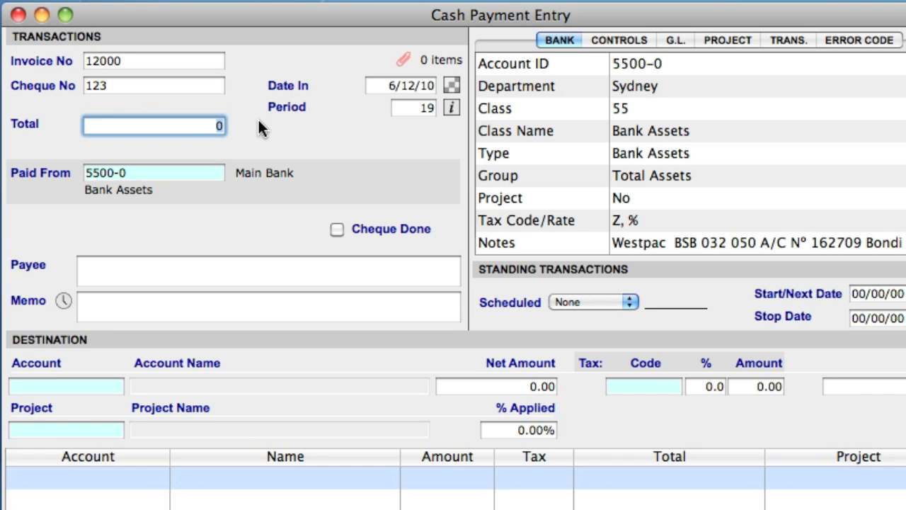
pyautogui.write('200')
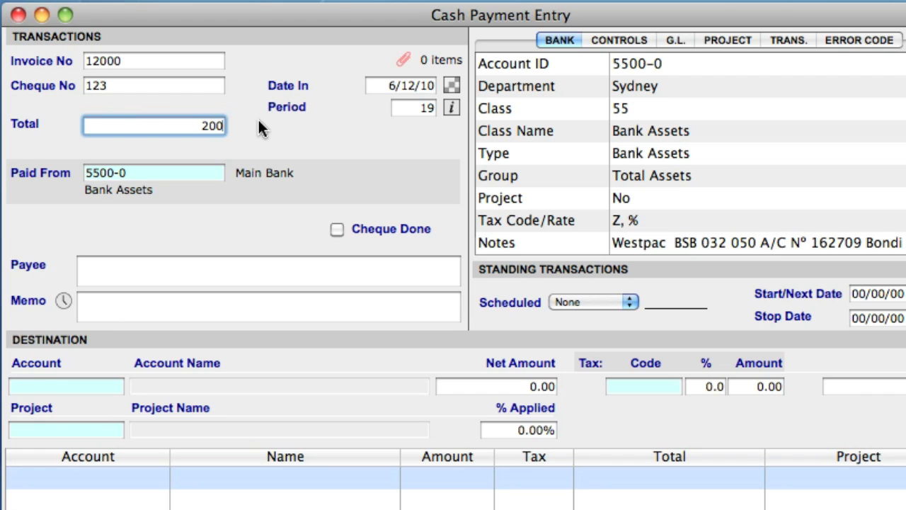
pyautogui.click(401, 85)
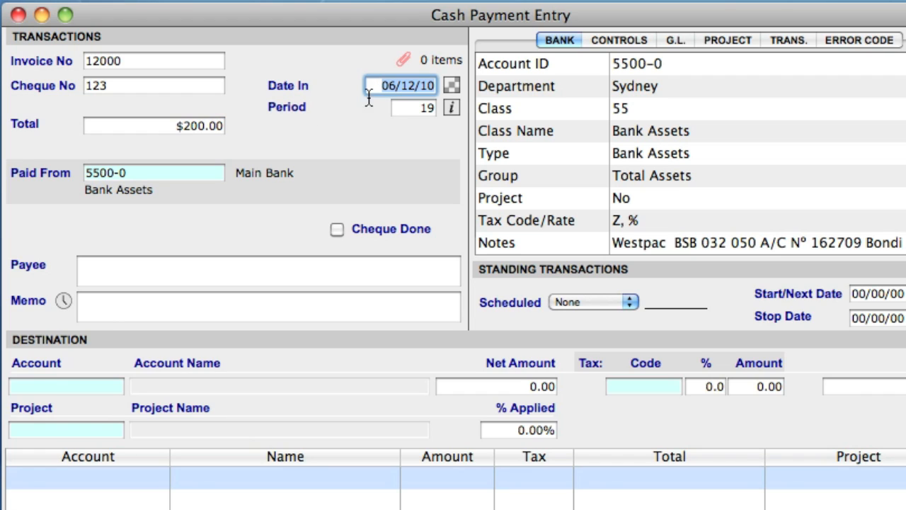
pyautogui.moveTo(357, 119)
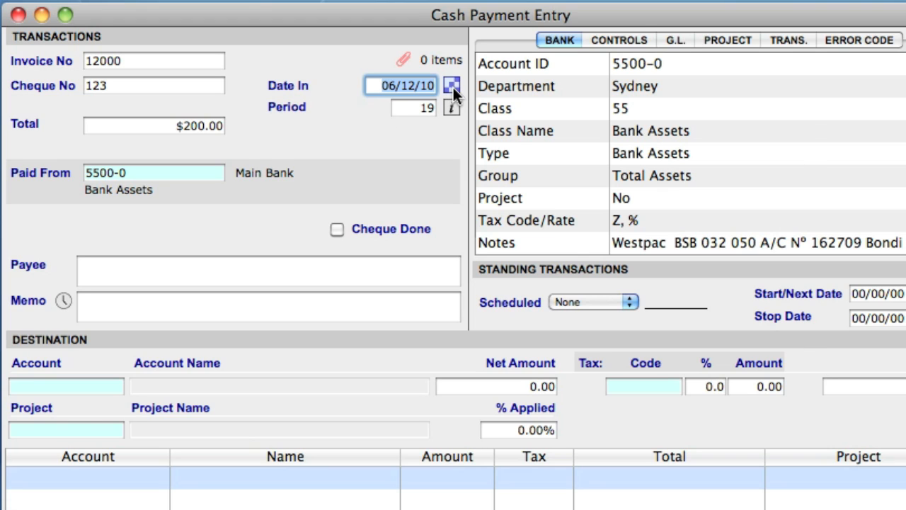
pyautogui.click(451, 86)
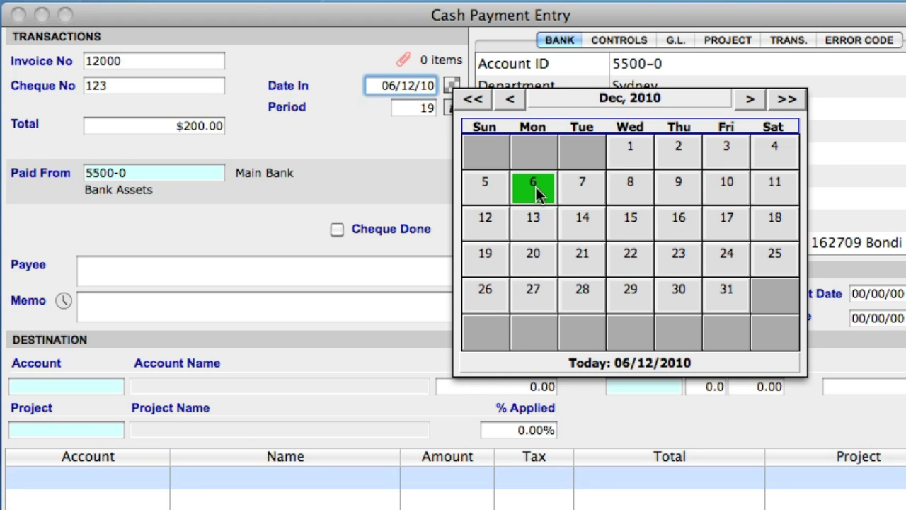
pyautogui.click(533, 186)
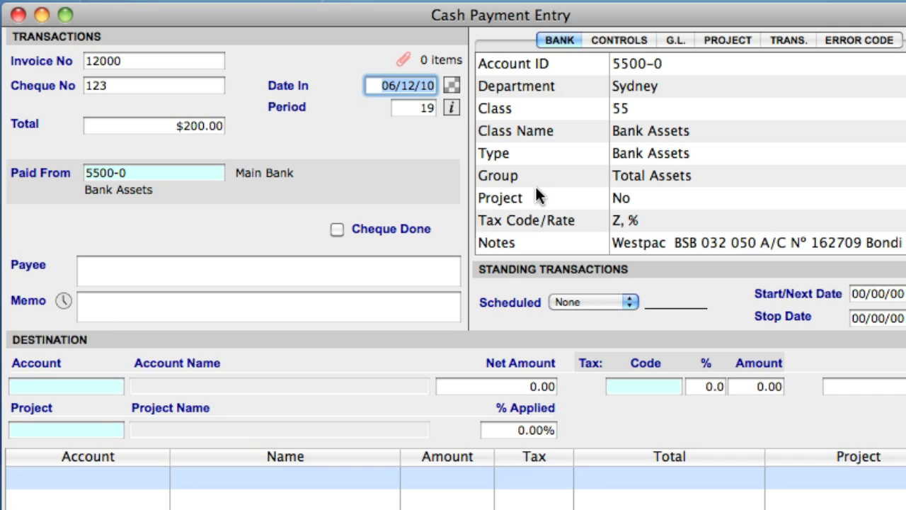
pyautogui.click(413, 107)
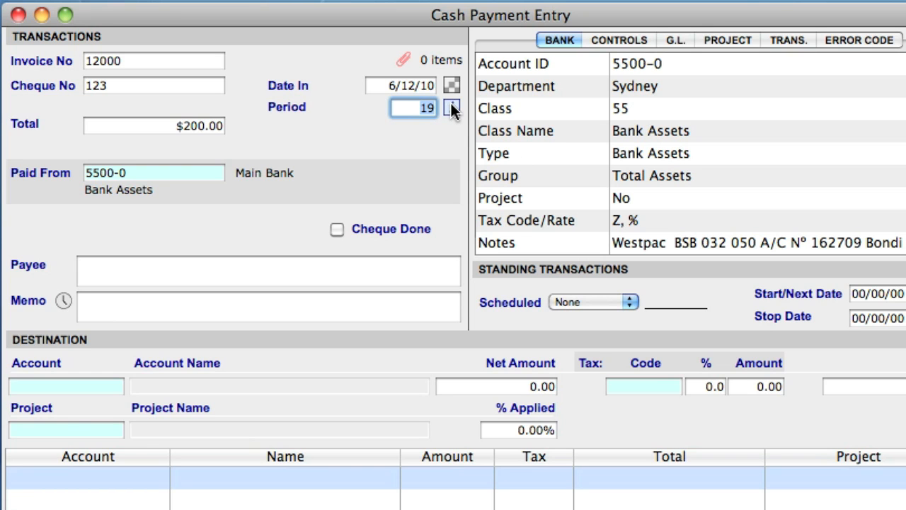
pyautogui.click(452, 108)
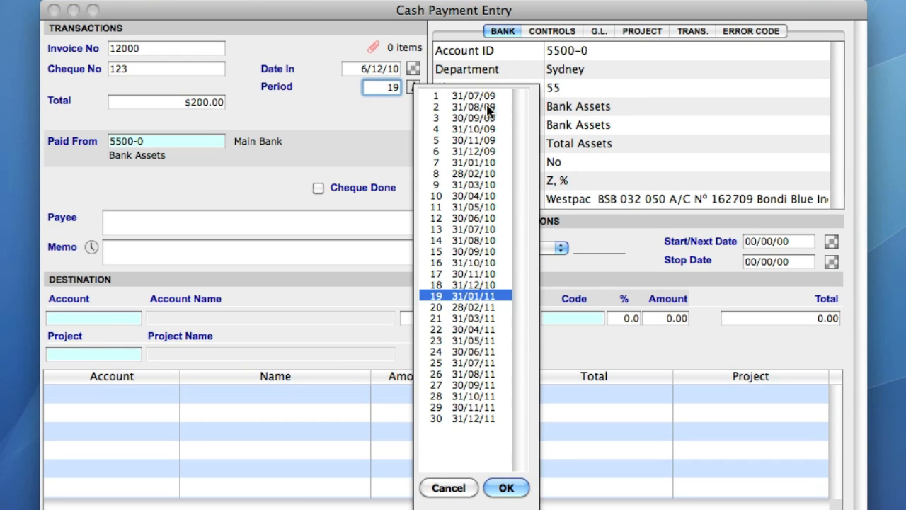
pyautogui.moveTo(499, 271)
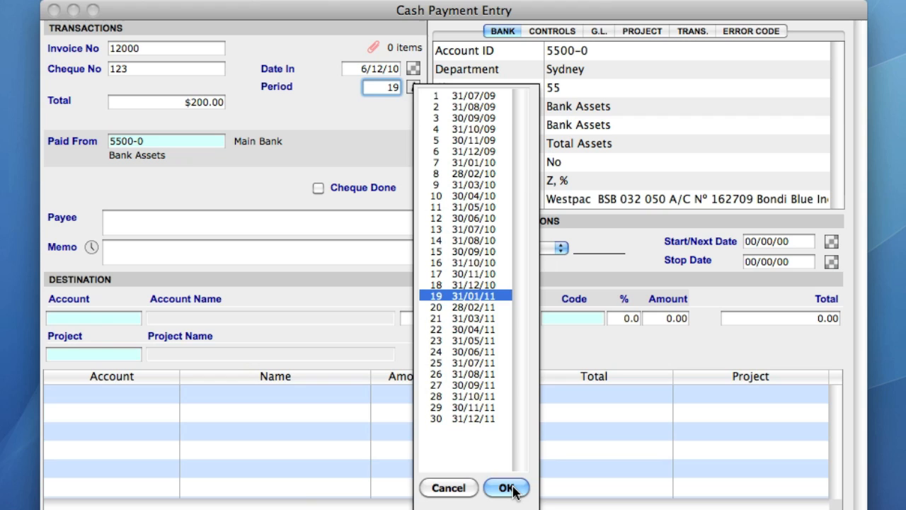
pyautogui.click(505, 488)
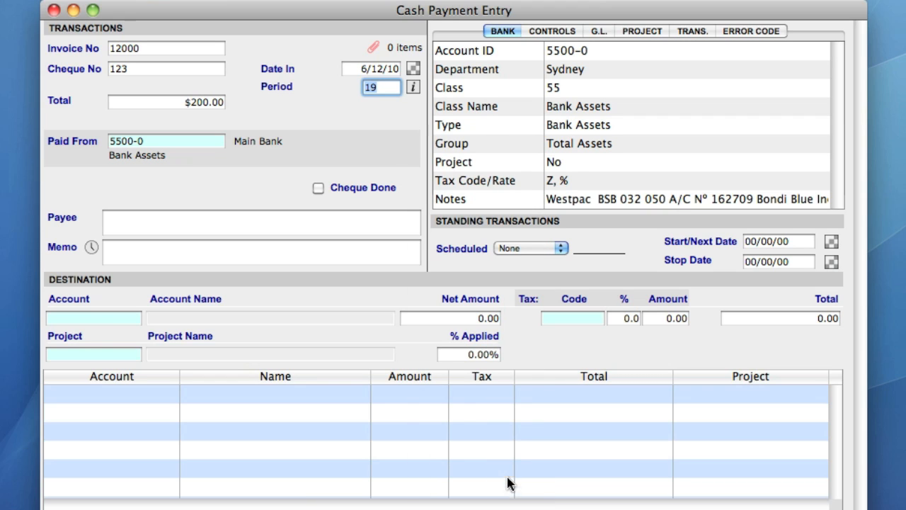
pyautogui.click(166, 141)
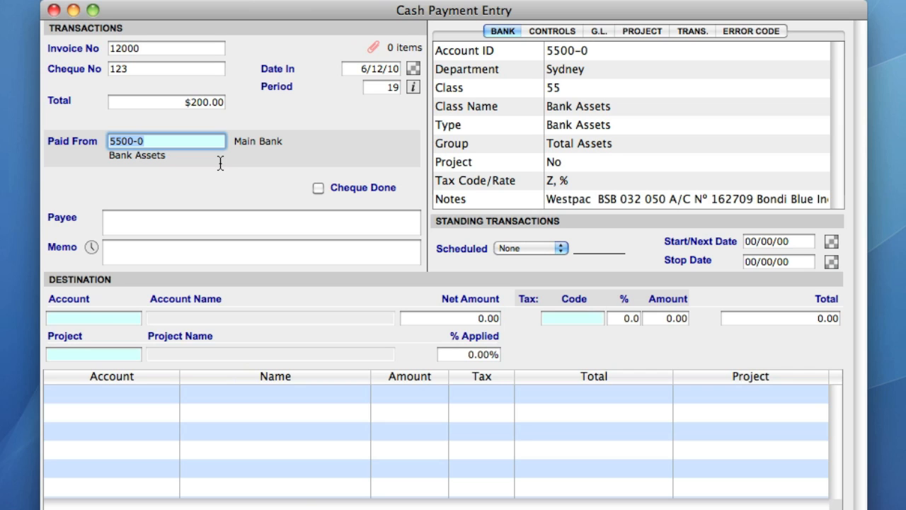
pyautogui.moveTo(263, 160)
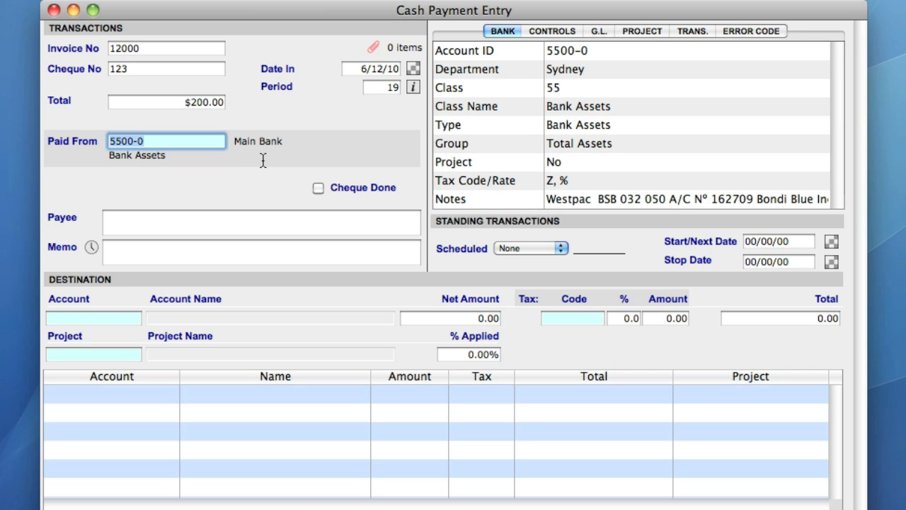
pyautogui.write('@')
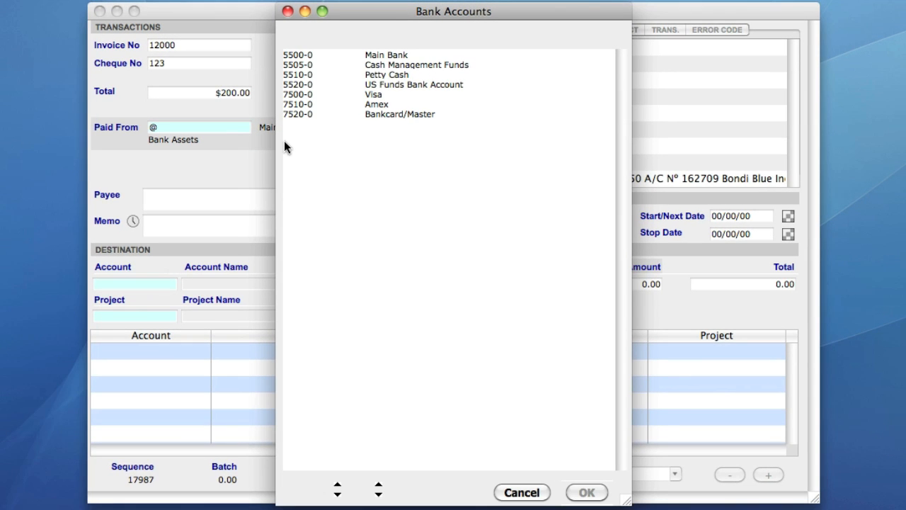
pyautogui.moveTo(327, 92)
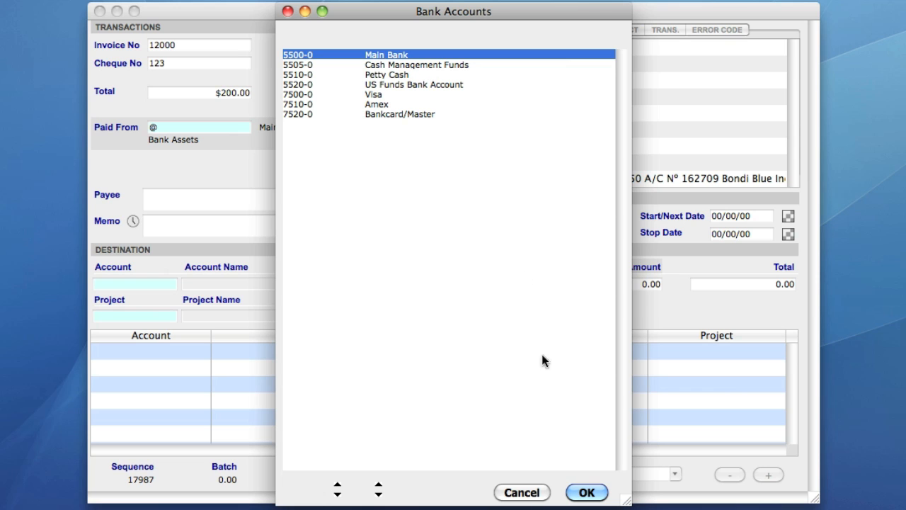
pyautogui.click(587, 493)
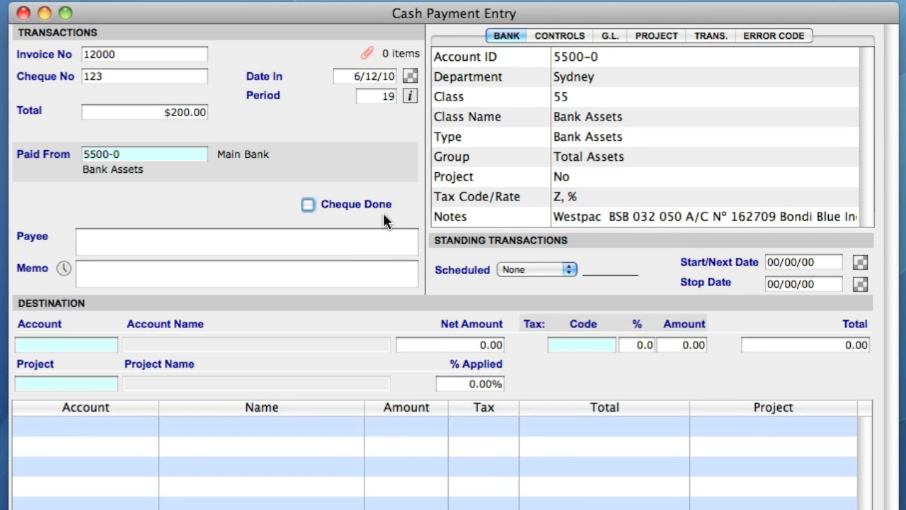
# Mark the cheque done, enter payee Joe Bloggs, and timestamp the memo.
pyautogui.click(308, 204)
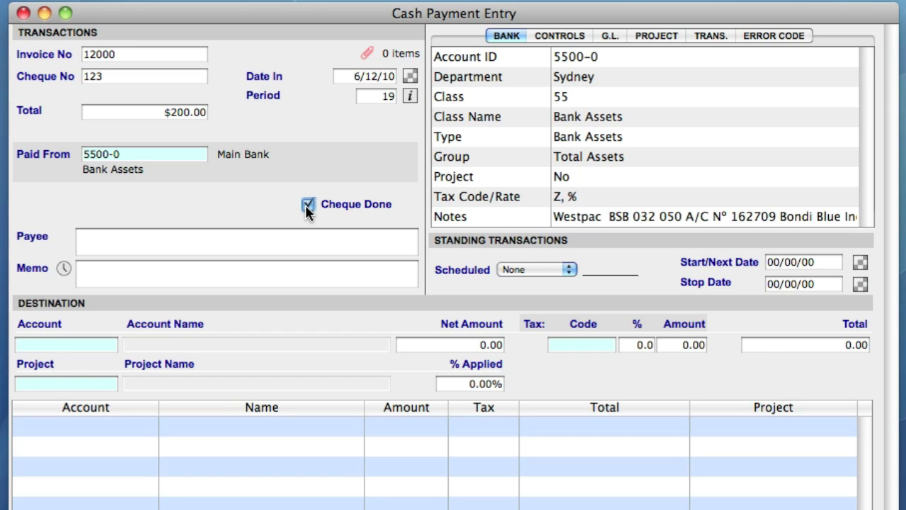
pyautogui.click(307, 204)
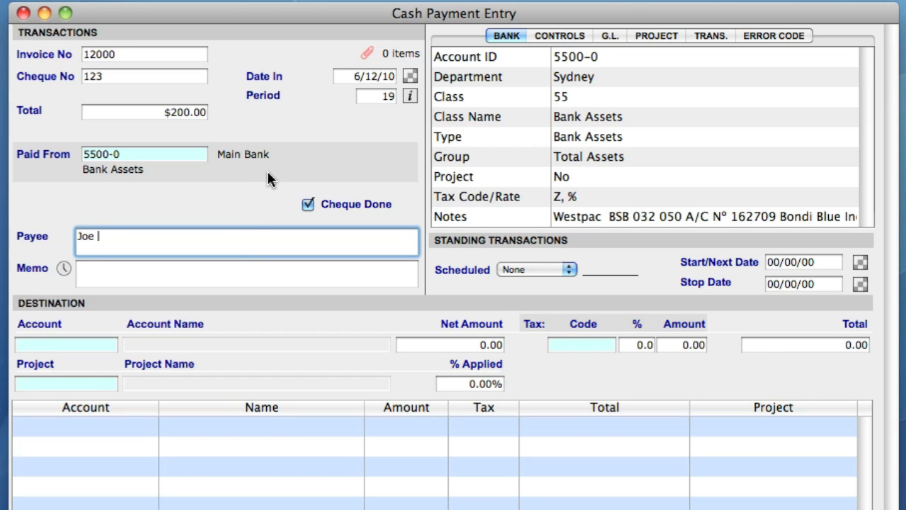
pyautogui.write('Bloggs')
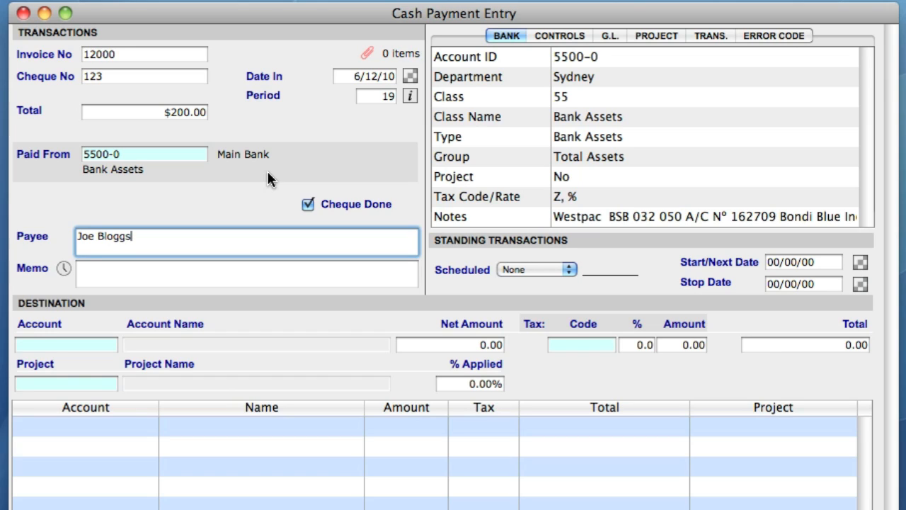
pyautogui.click(246, 273)
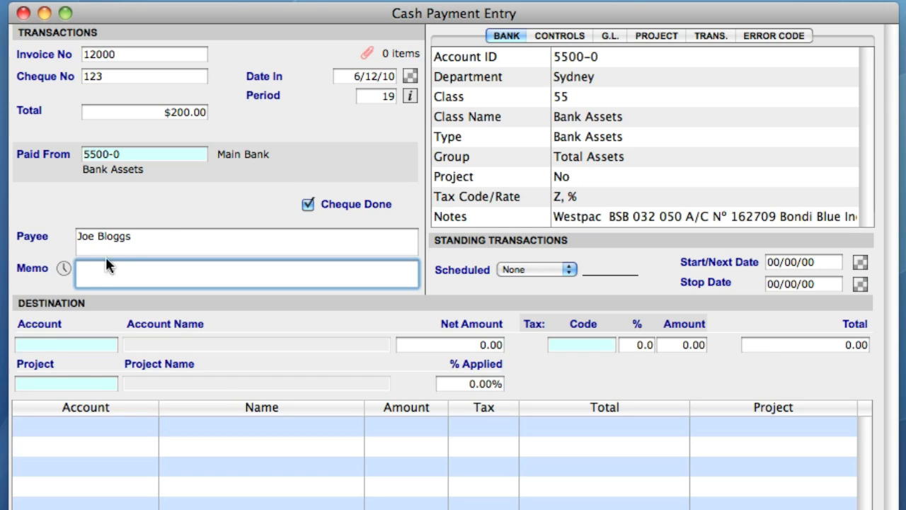
pyautogui.click(62, 268)
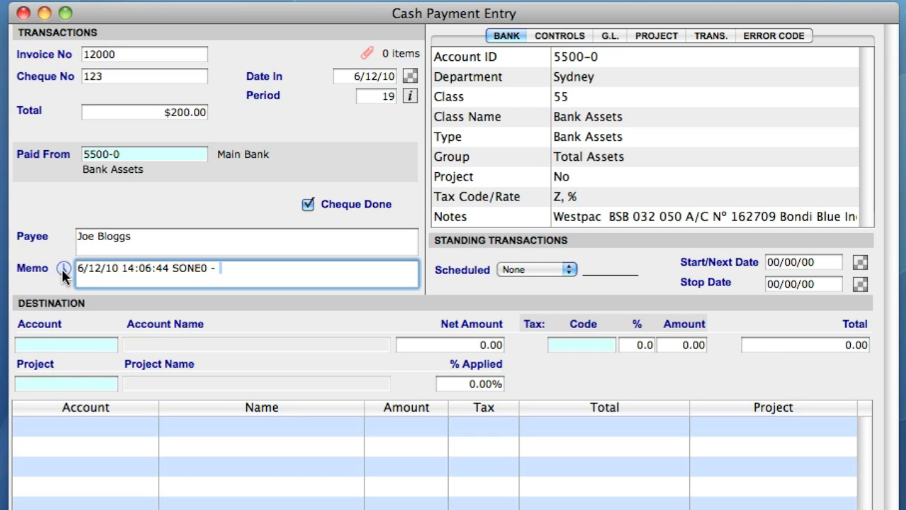
pyautogui.moveTo(352, 65)
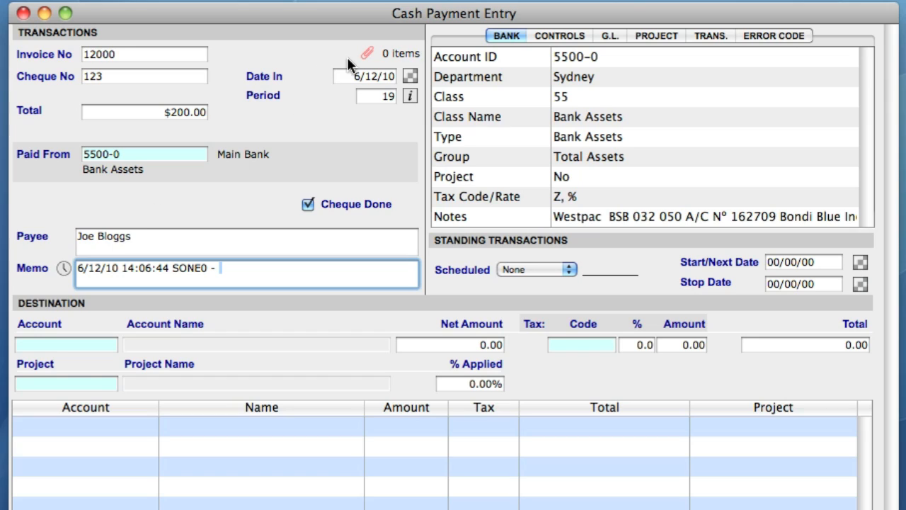
pyautogui.moveTo(384, 66)
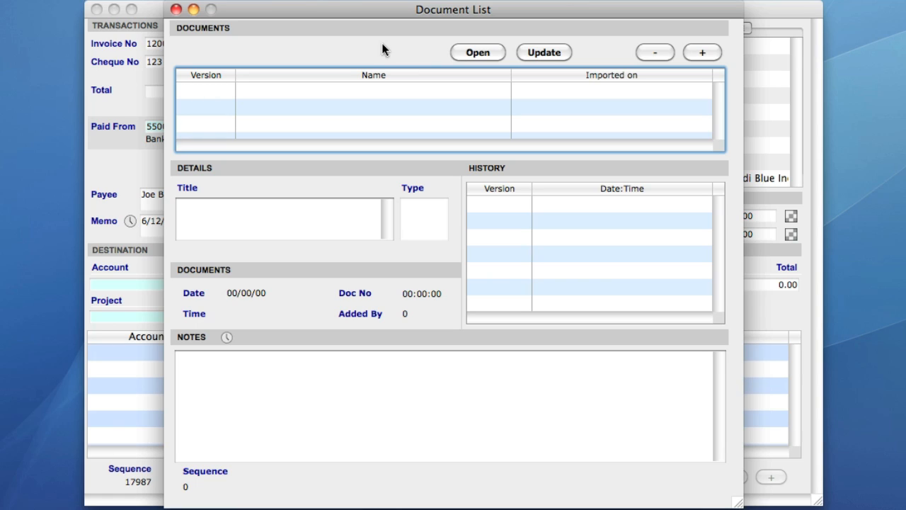
pyautogui.moveTo(377, 49)
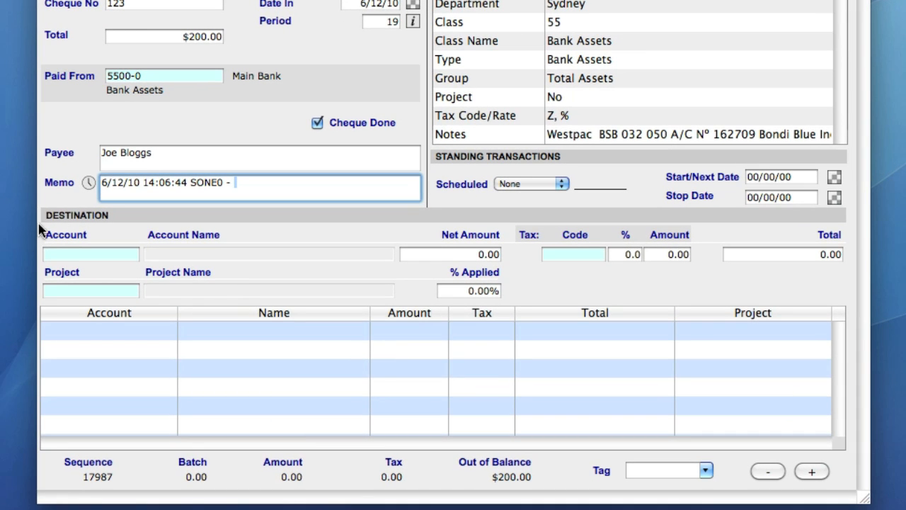
pyautogui.moveTo(112, 229)
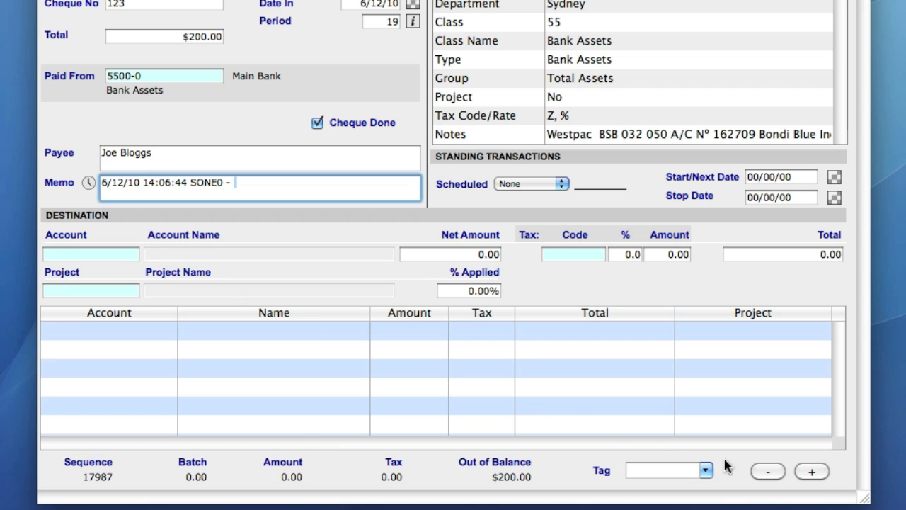
pyautogui.moveTo(804, 487)
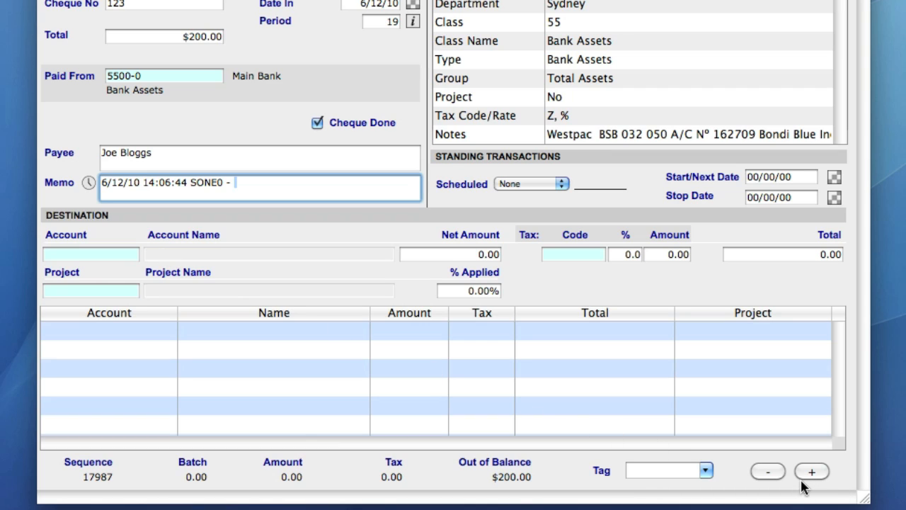
pyautogui.click(812, 471)
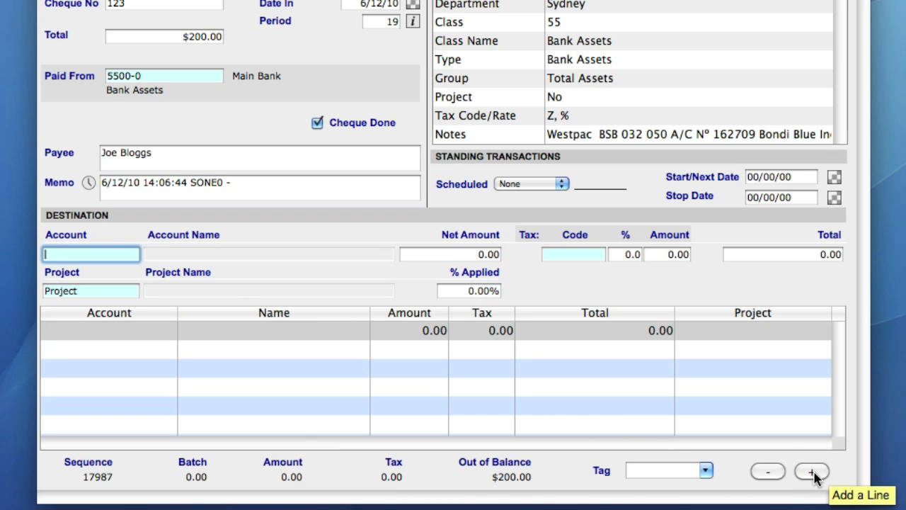
pyautogui.moveTo(790, 411)
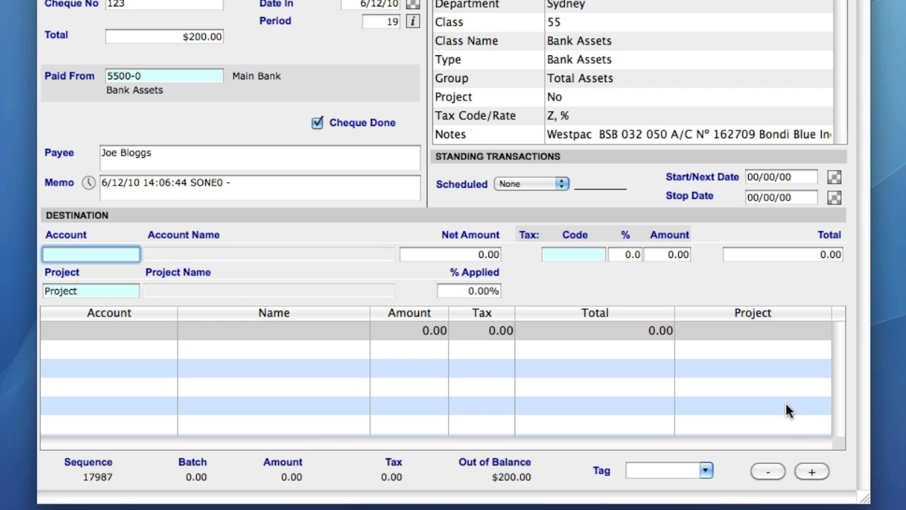
pyautogui.moveTo(368, 339)
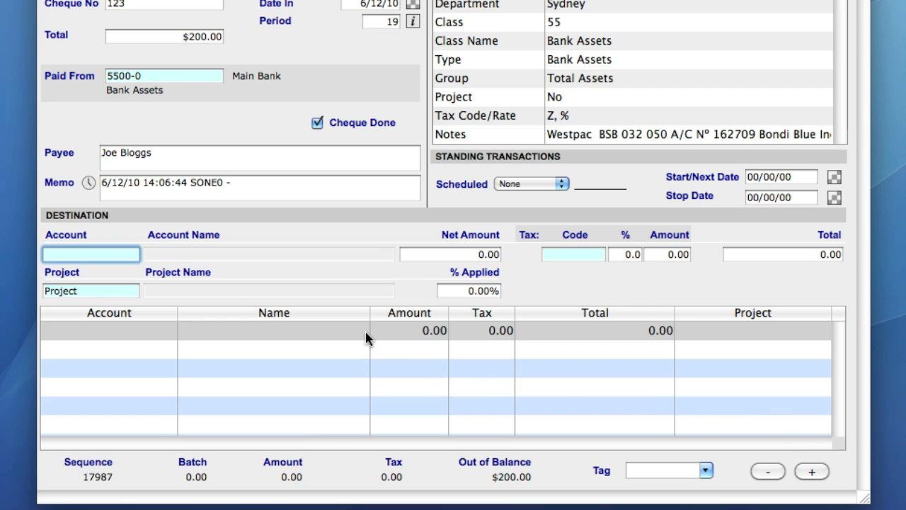
pyautogui.click(91, 253)
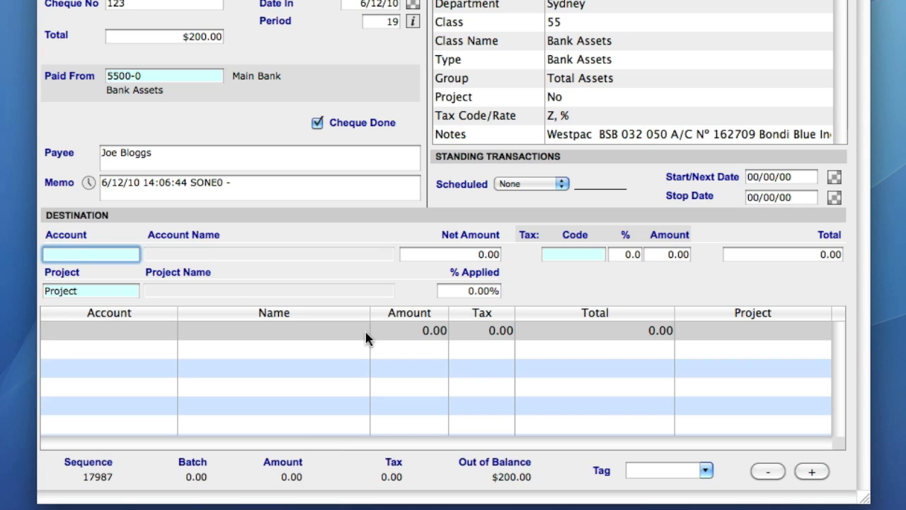
# Pick account 6005-0 Building at Cost from the Relate list as the destination.
pyautogui.write('@')
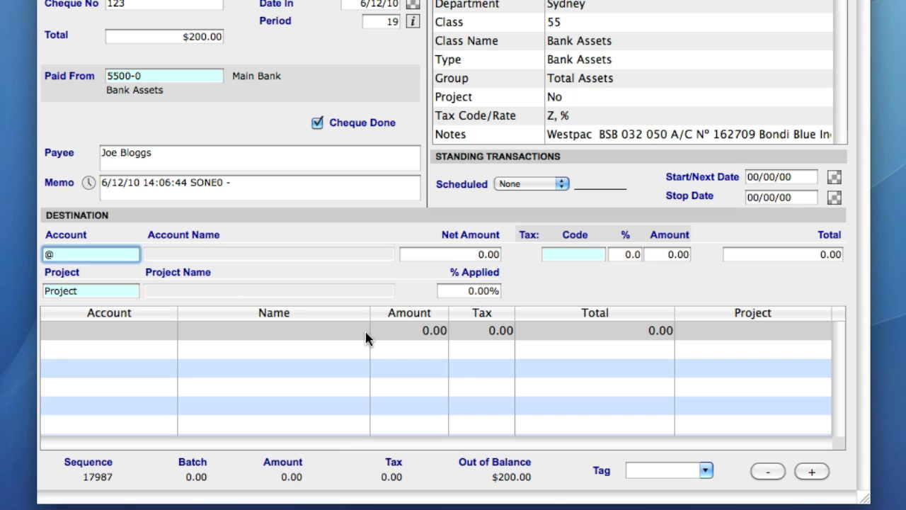
pyautogui.click(91, 254)
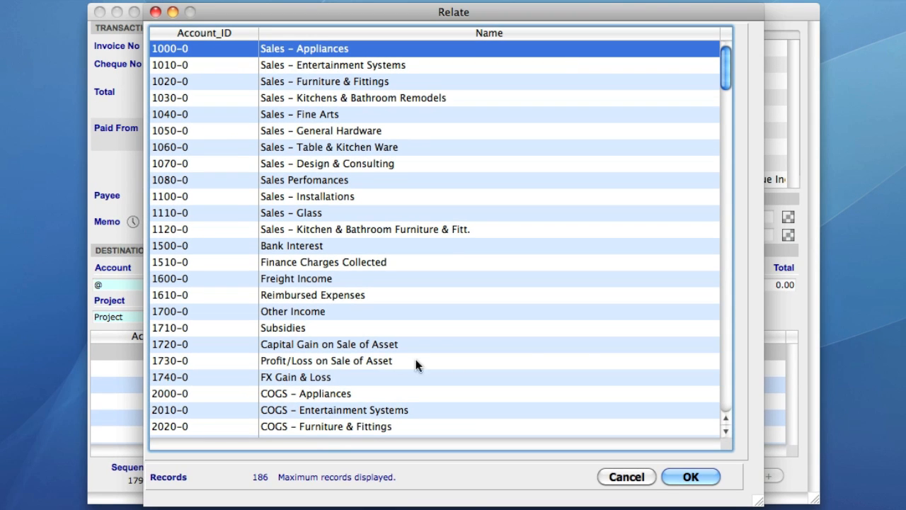
pyautogui.scroll(-3)
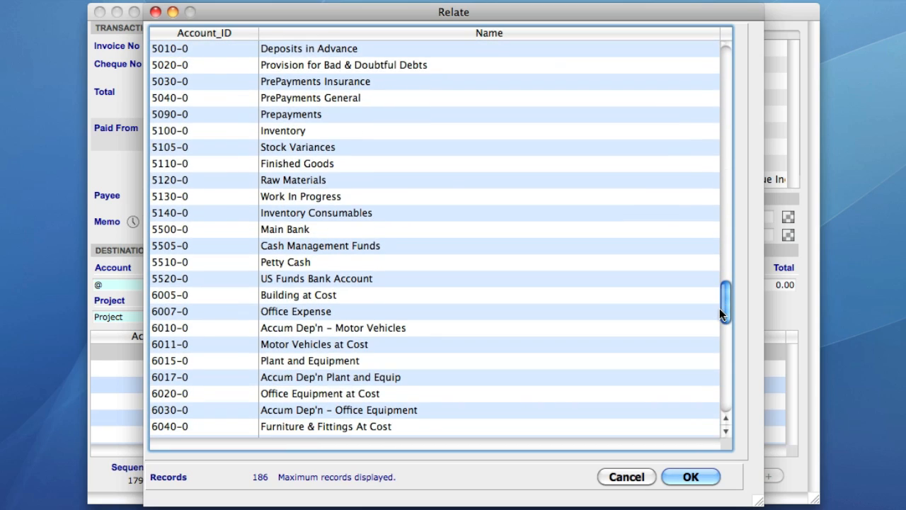
pyautogui.moveTo(498, 311)
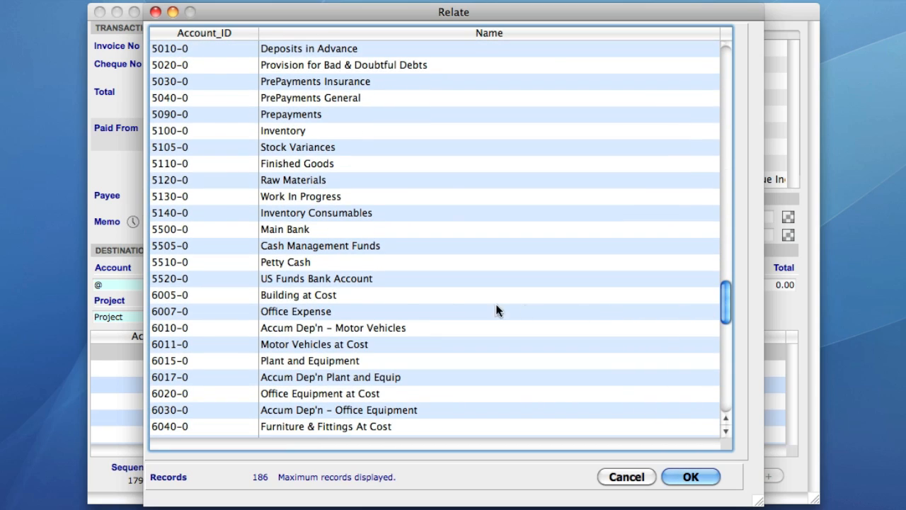
pyautogui.moveTo(341, 300)
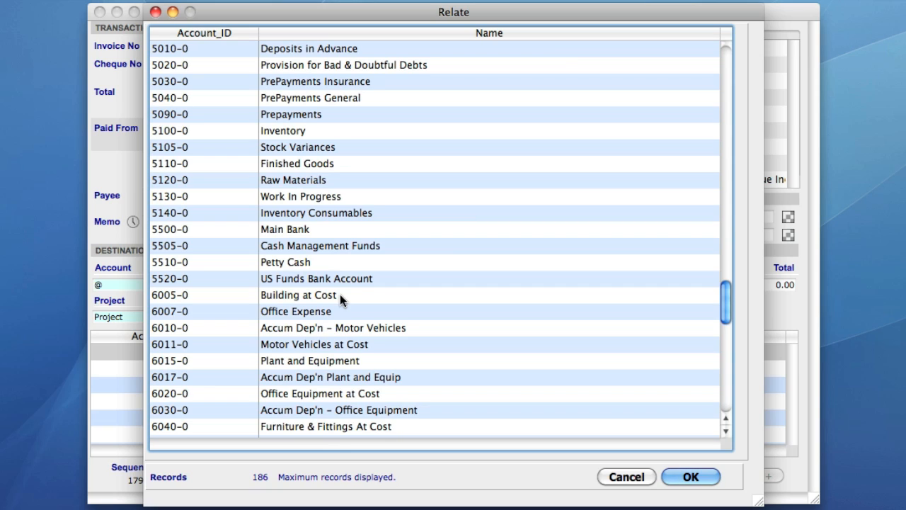
pyautogui.click(319, 295)
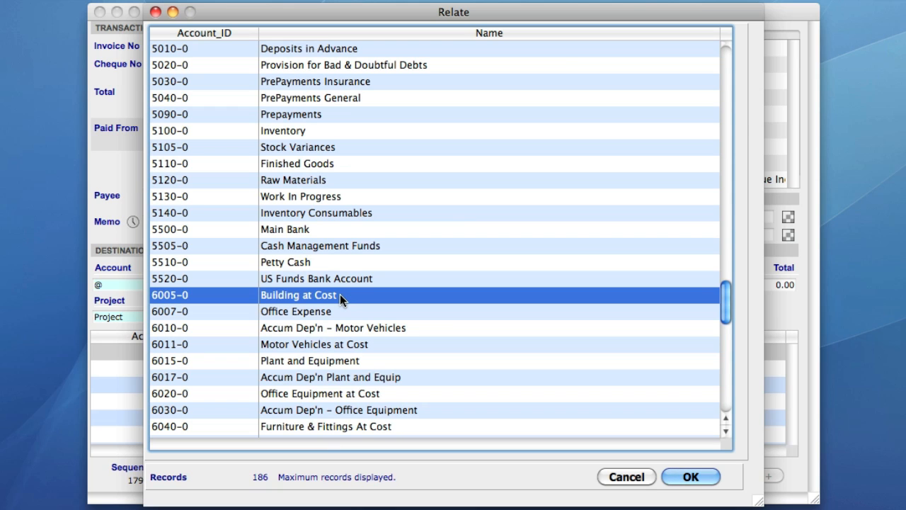
pyautogui.click(690, 476)
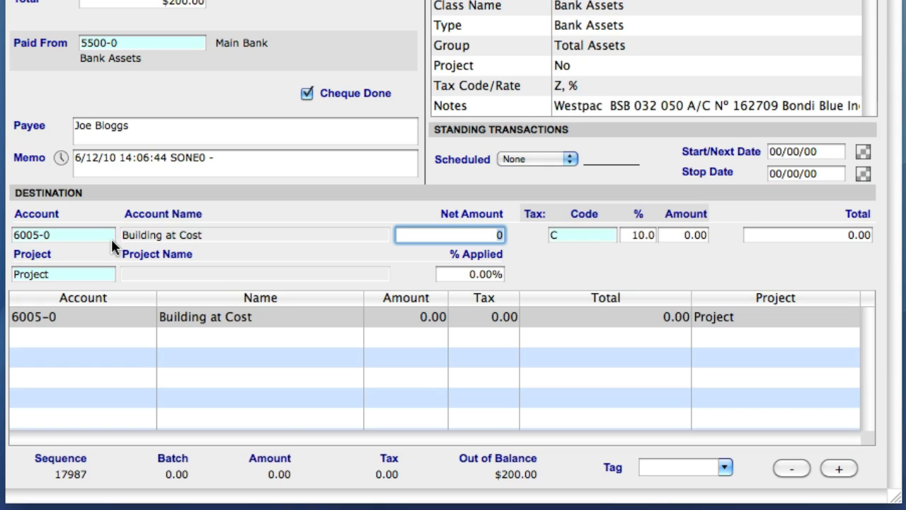
pyautogui.moveTo(209, 248)
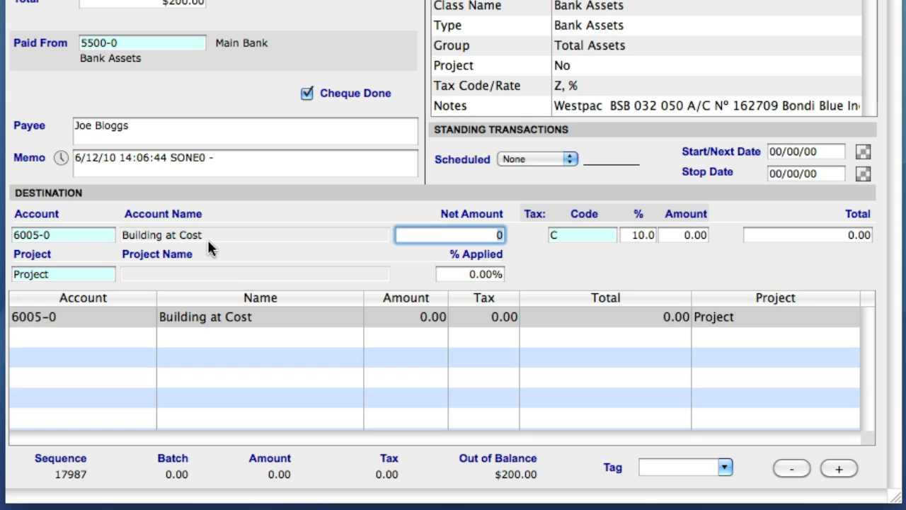
# Enter a $100 net amount on the Building at Cost line with tax code C.
pyautogui.write('100.00')
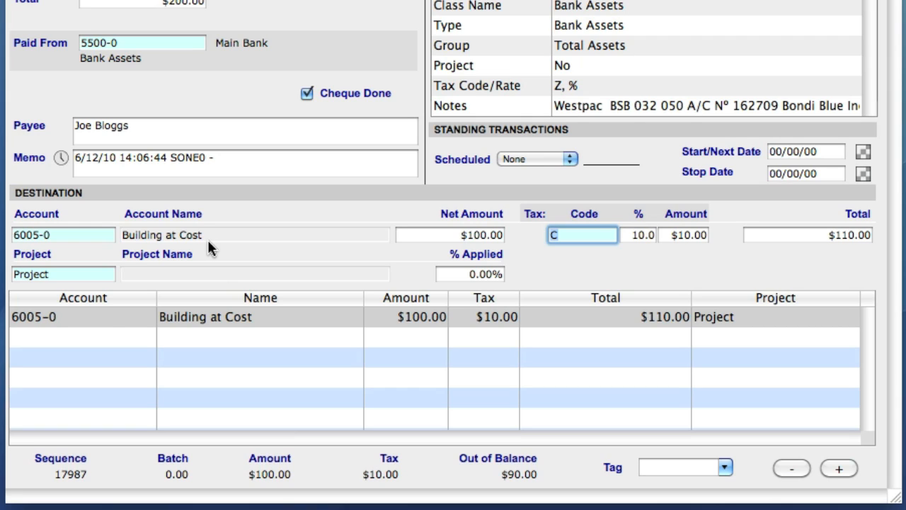
pyautogui.write('@')
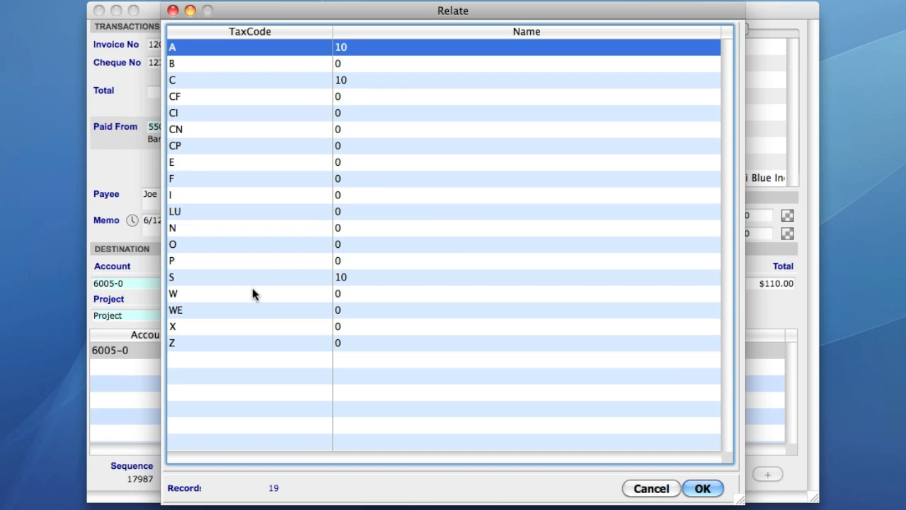
pyautogui.moveTo(376, 284)
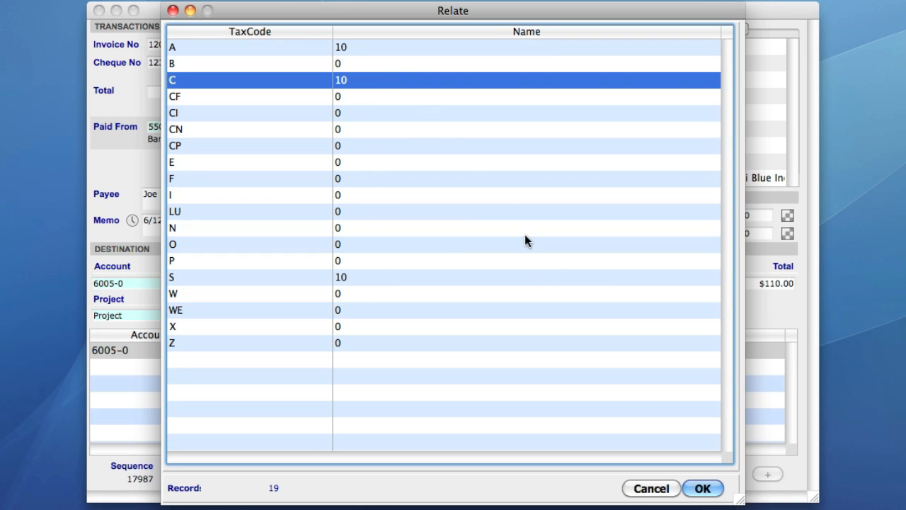
pyautogui.click(703, 488)
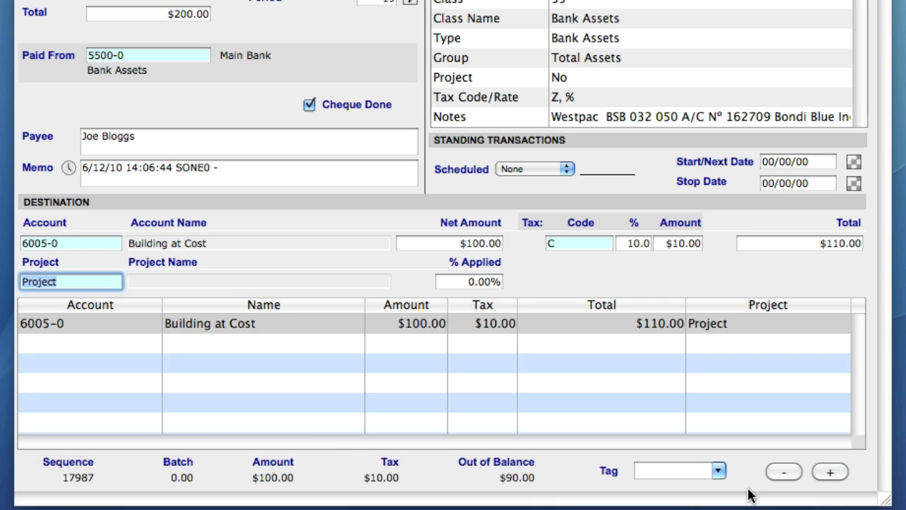
# Assign project High Hills Project Home Development to the Building at Cost line.
pyautogui.write('@')
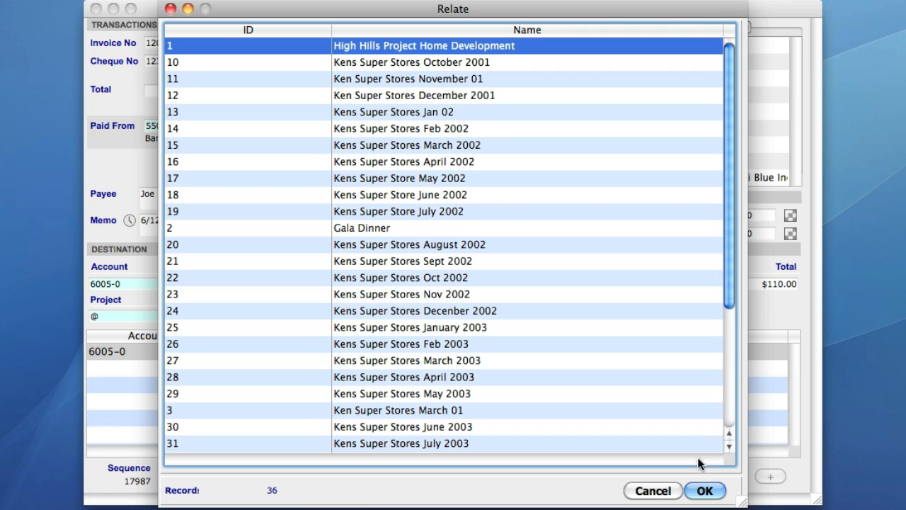
pyautogui.click(705, 491)
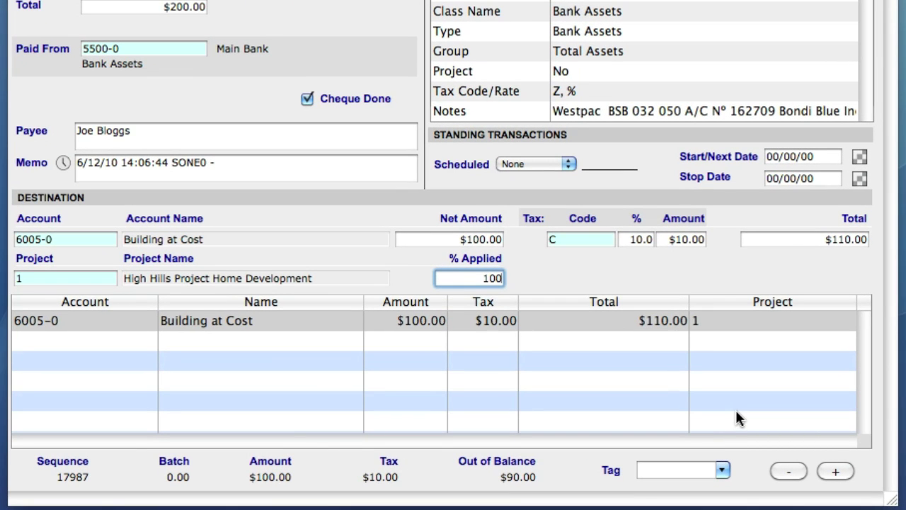
pyautogui.moveTo(713, 403)
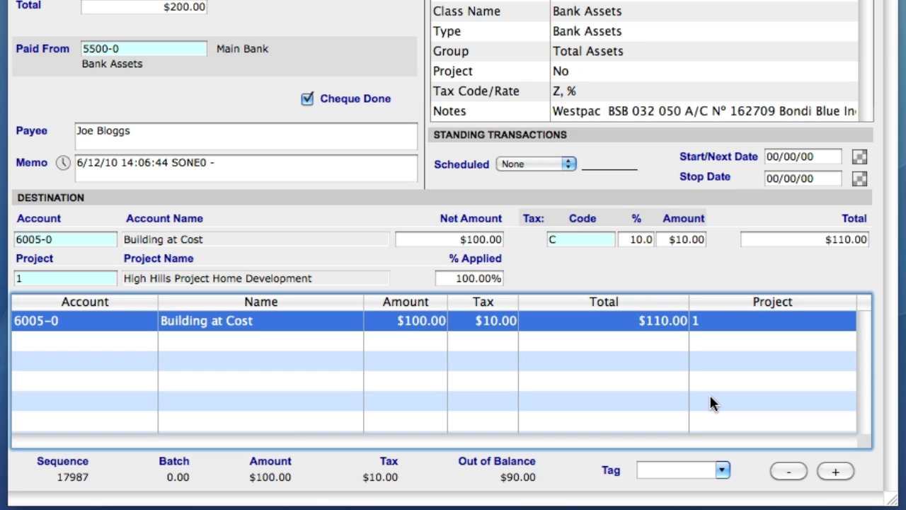
pyautogui.moveTo(865, 480)
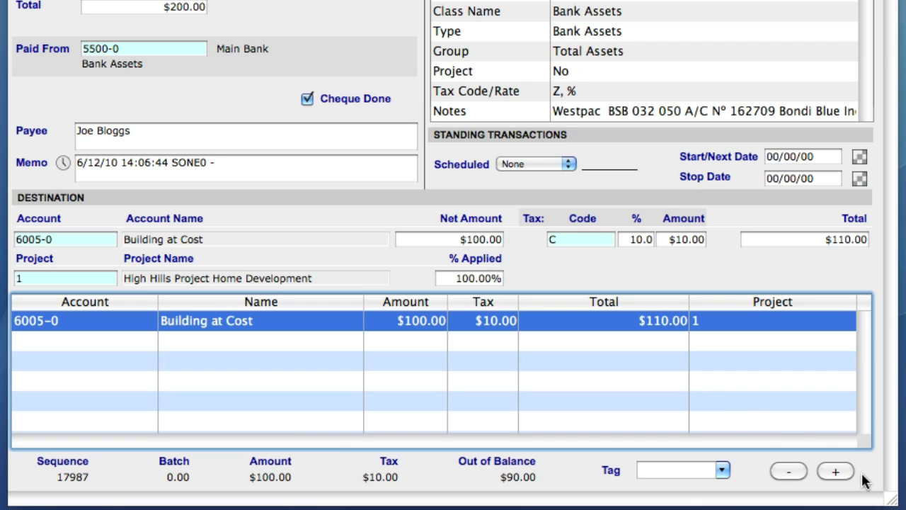
pyautogui.moveTo(776, 390)
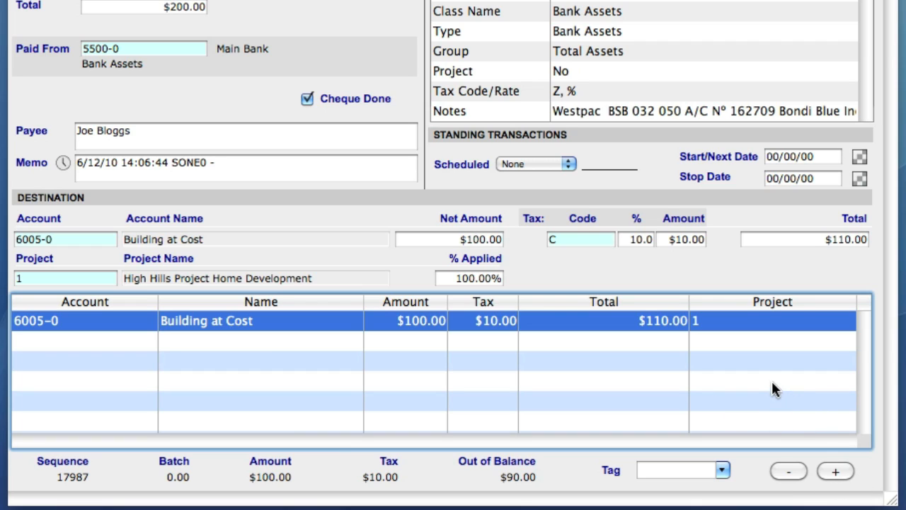
pyautogui.moveTo(765, 383)
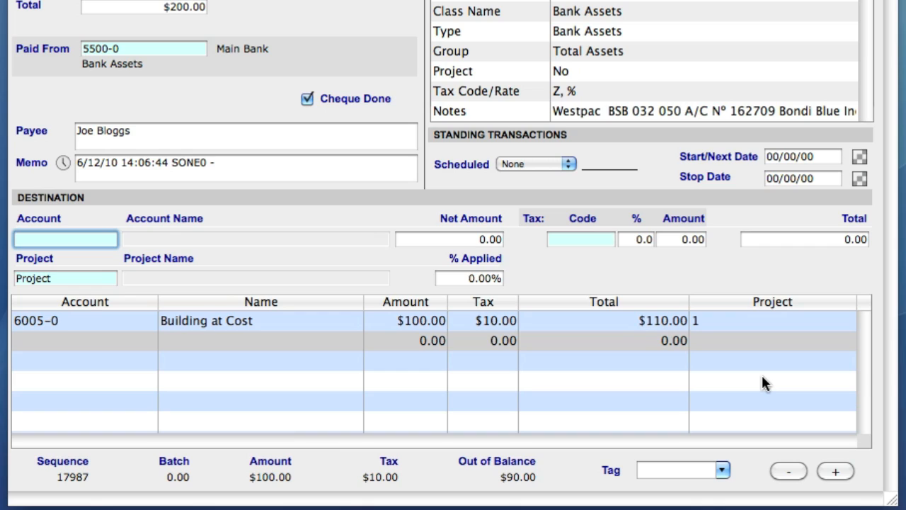
# Add a second line for 6007-0 Office Expense with a $100 net amount.
pyautogui.click(65, 238)
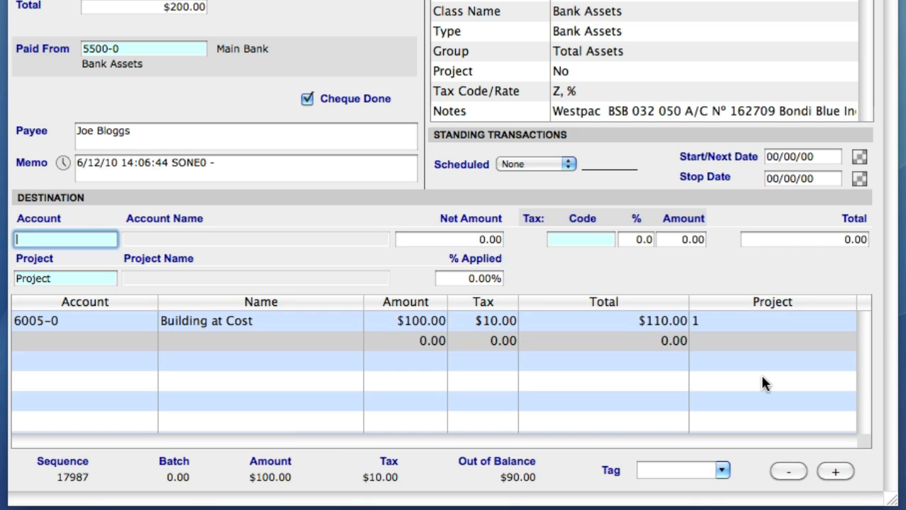
pyautogui.write('6')
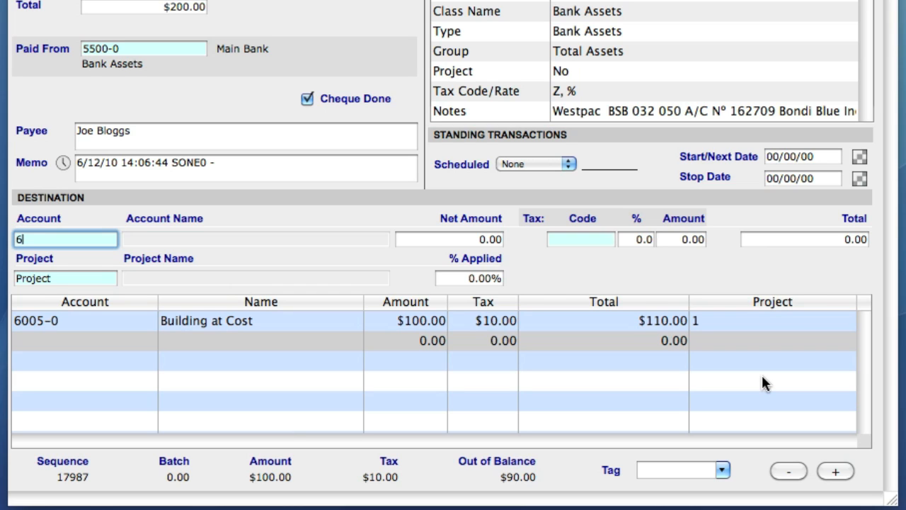
pyautogui.write('@')
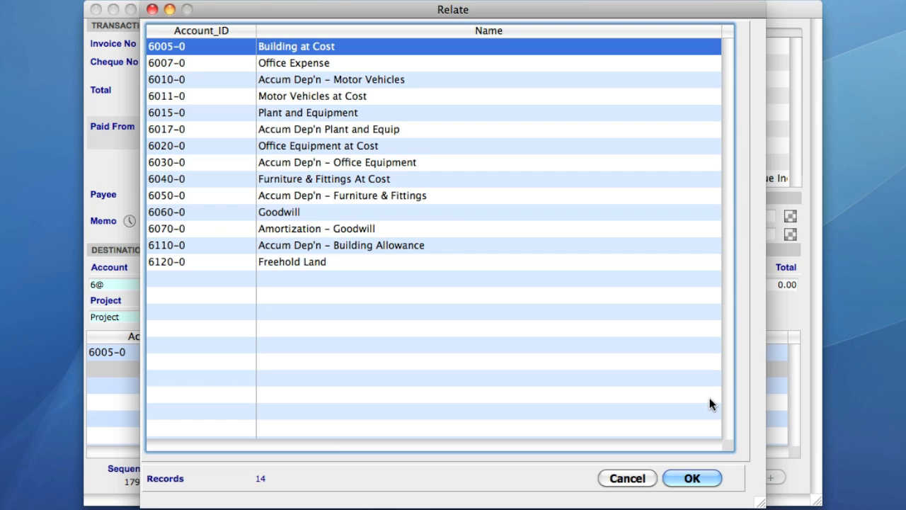
pyautogui.moveTo(413, 93)
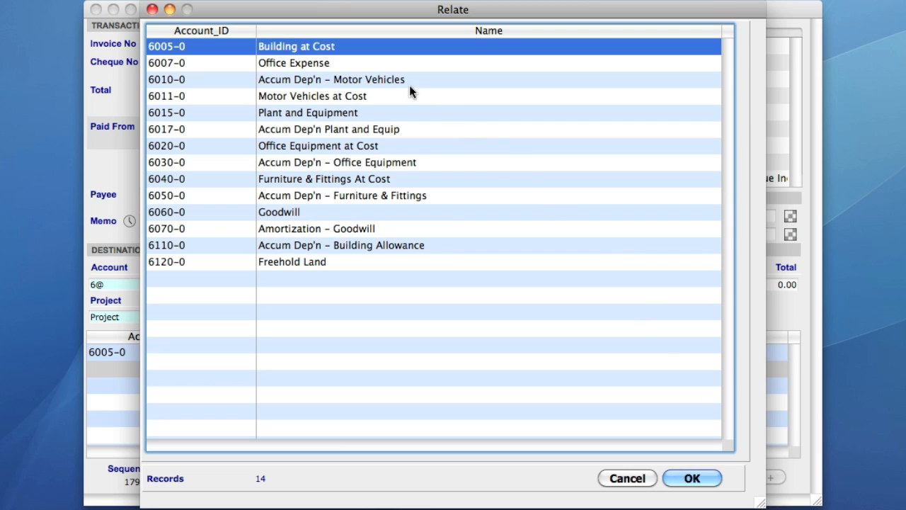
pyautogui.moveTo(344, 68)
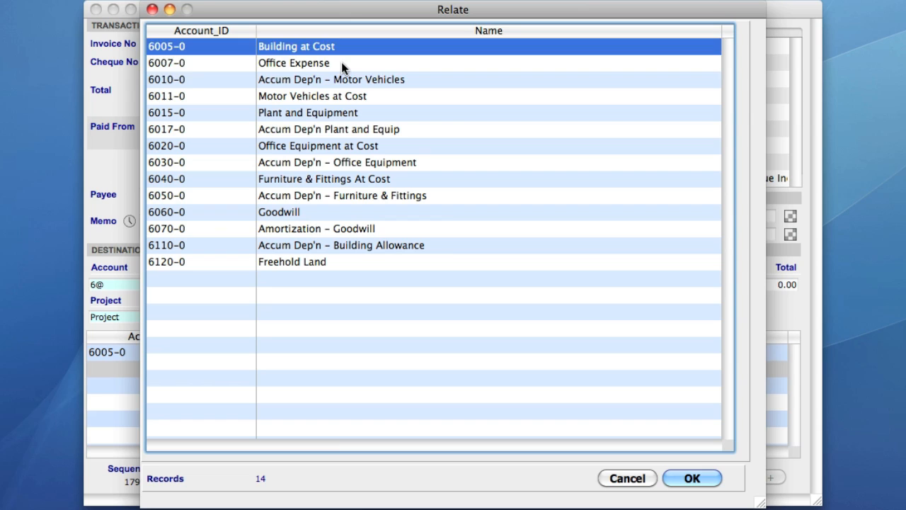
pyautogui.click(294, 63)
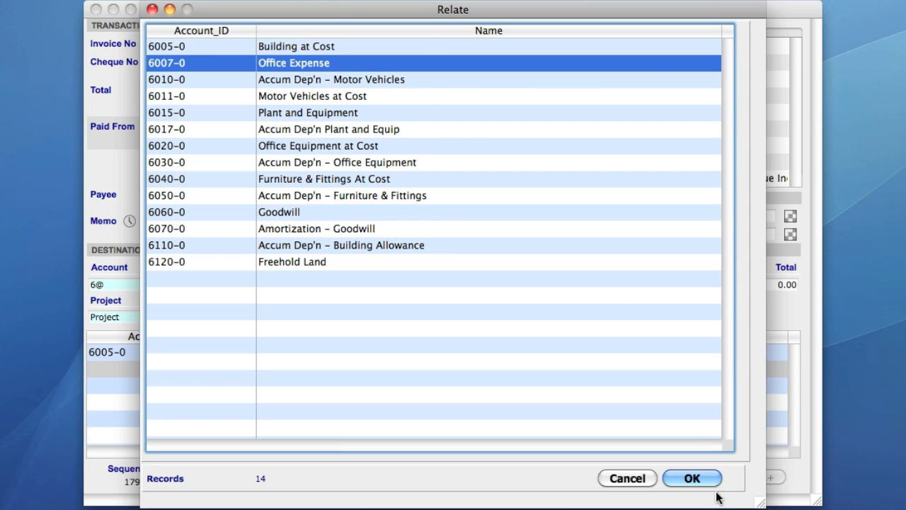
pyautogui.click(692, 478)
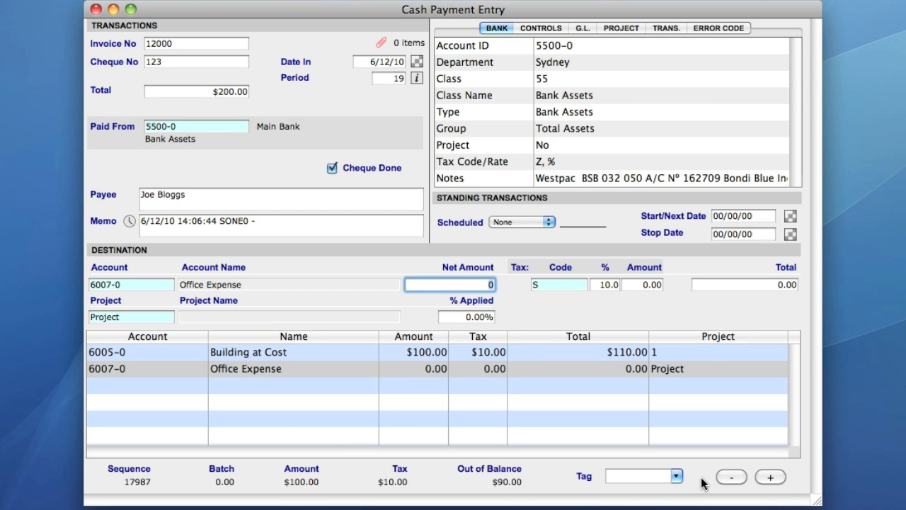
pyautogui.write('100.00')
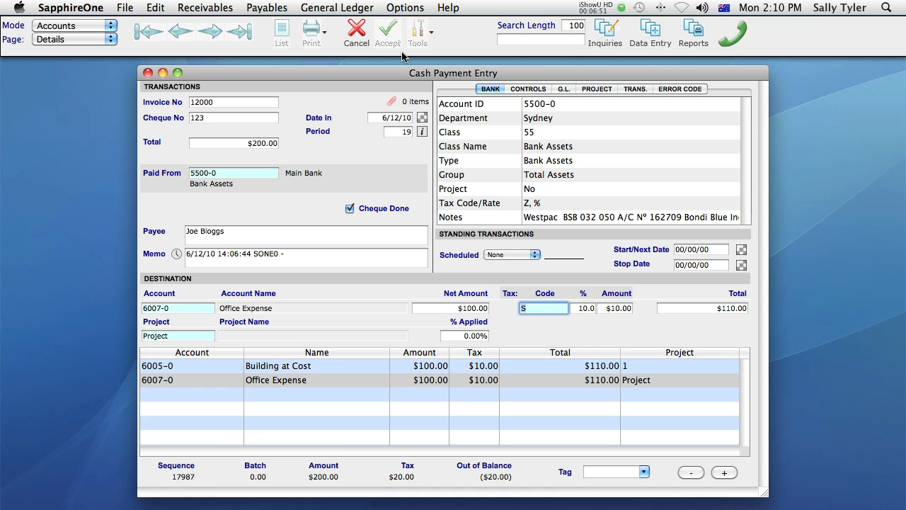
pyautogui.moveTo(452, 473)
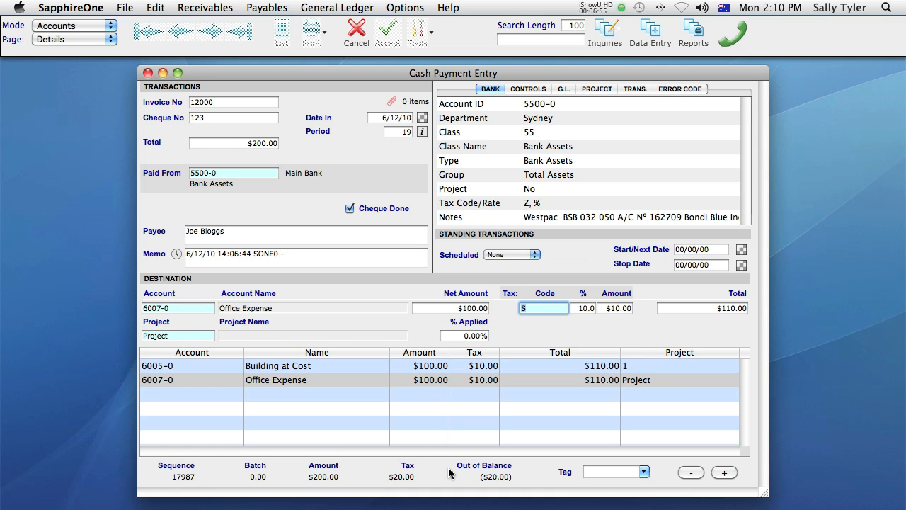
pyautogui.moveTo(513, 488)
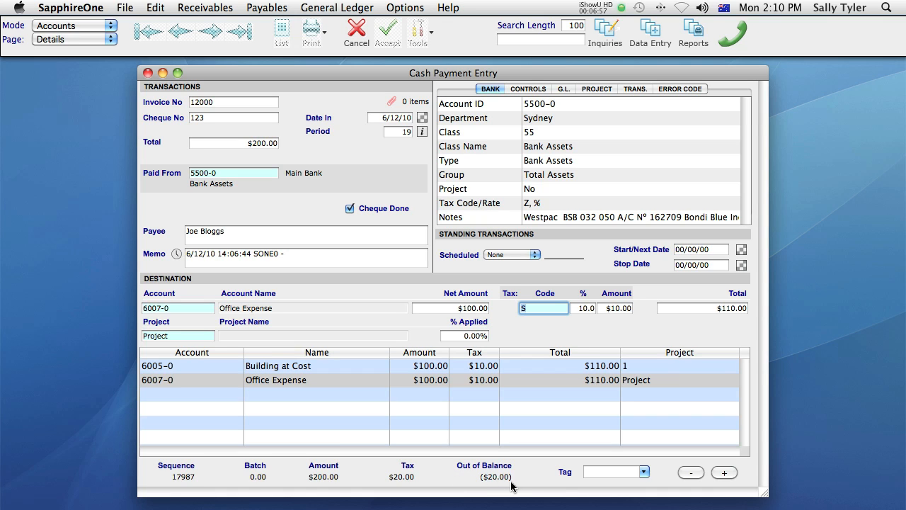
pyautogui.moveTo(461, 487)
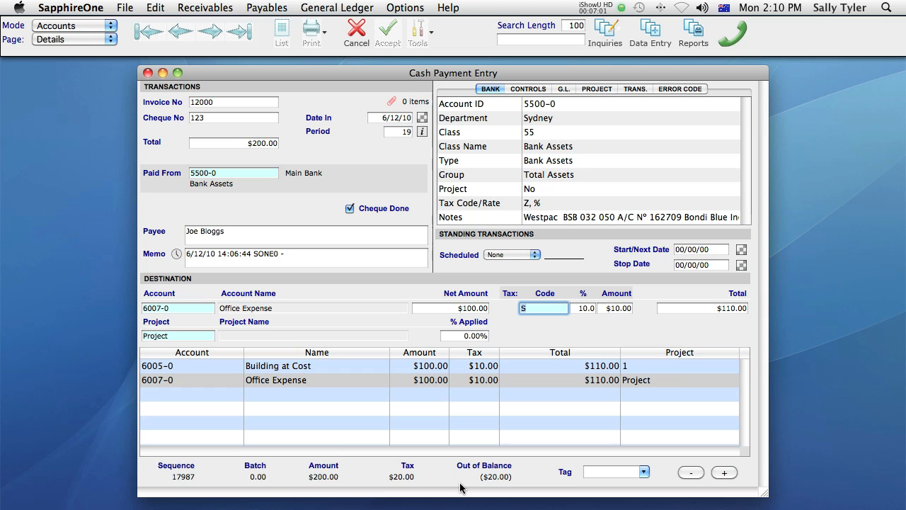
pyautogui.moveTo(274, 174)
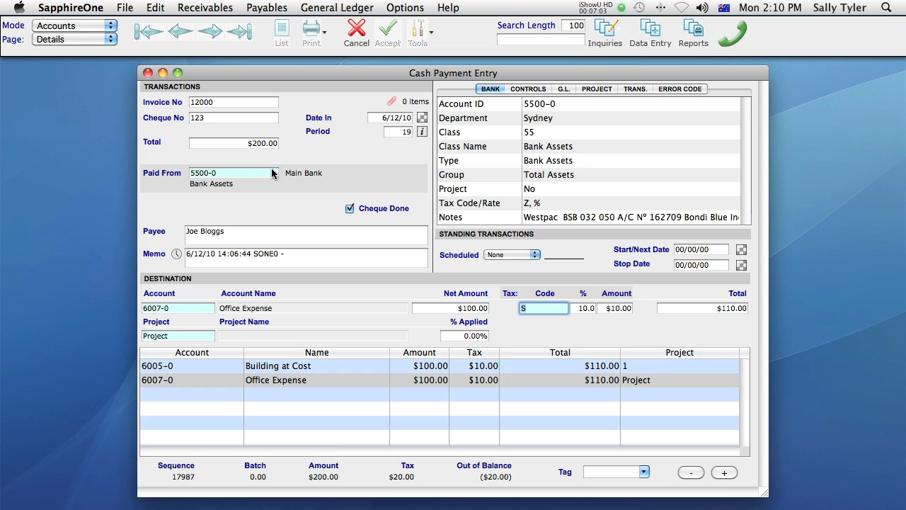
pyautogui.moveTo(253, 156)
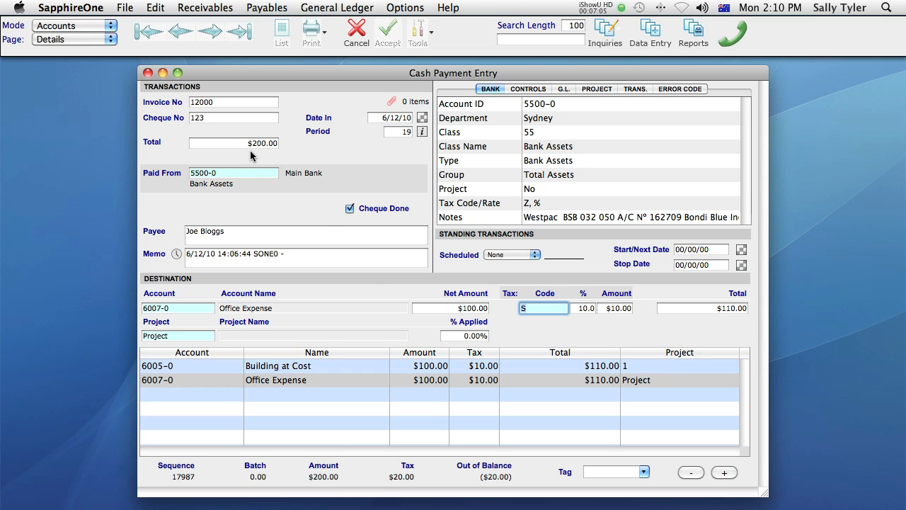
pyautogui.moveTo(286, 372)
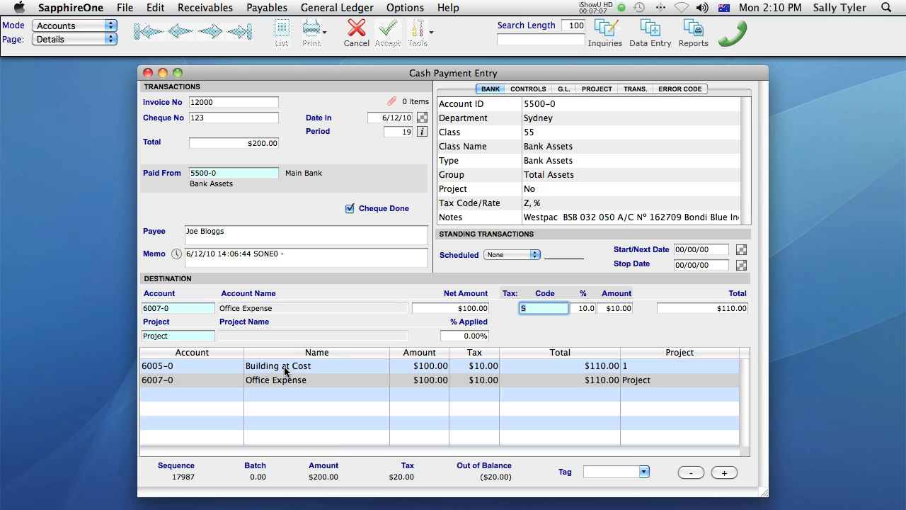
# Make both lines $100 including tax ($90.91 + $9.09), then accept the balanced payment.
pyautogui.click(278, 366)
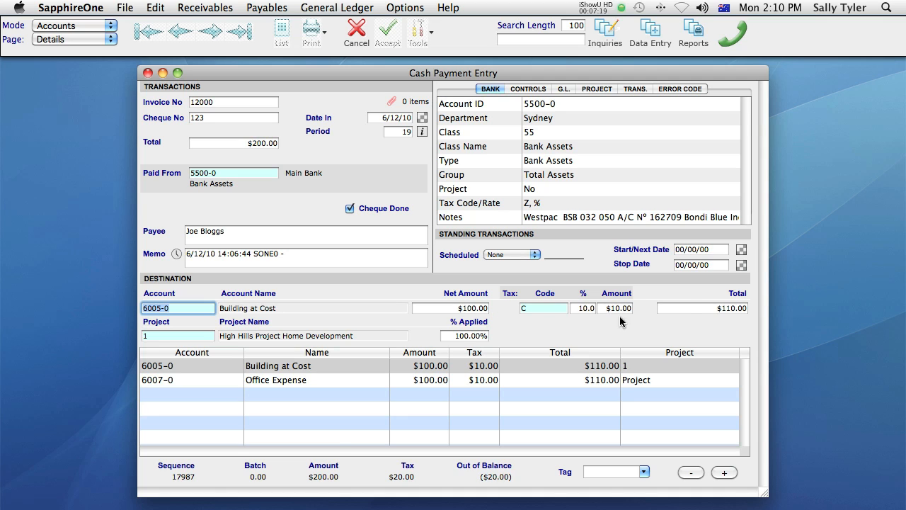
pyautogui.click(701, 308)
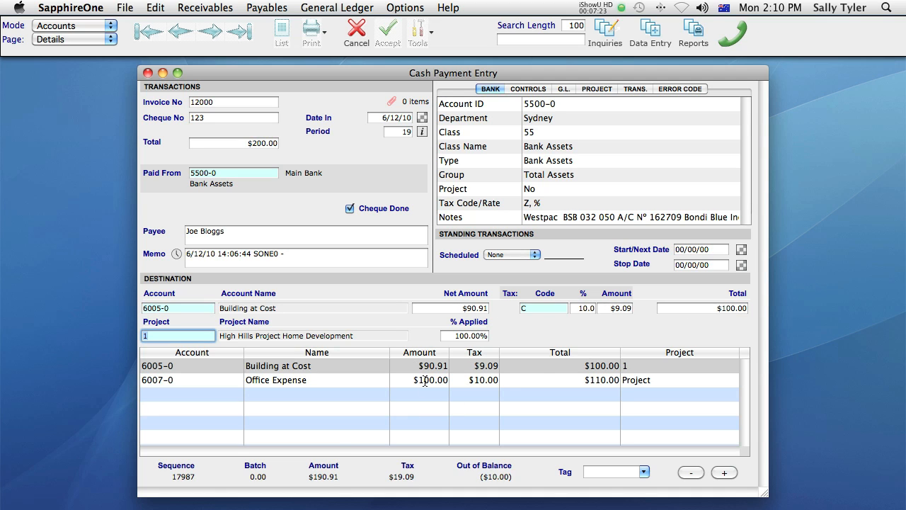
pyautogui.click(277, 380)
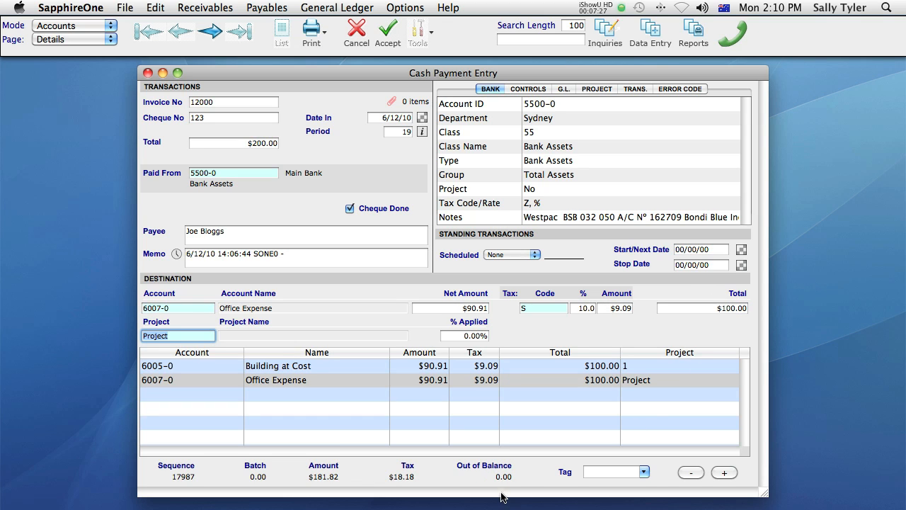
pyautogui.moveTo(395, 59)
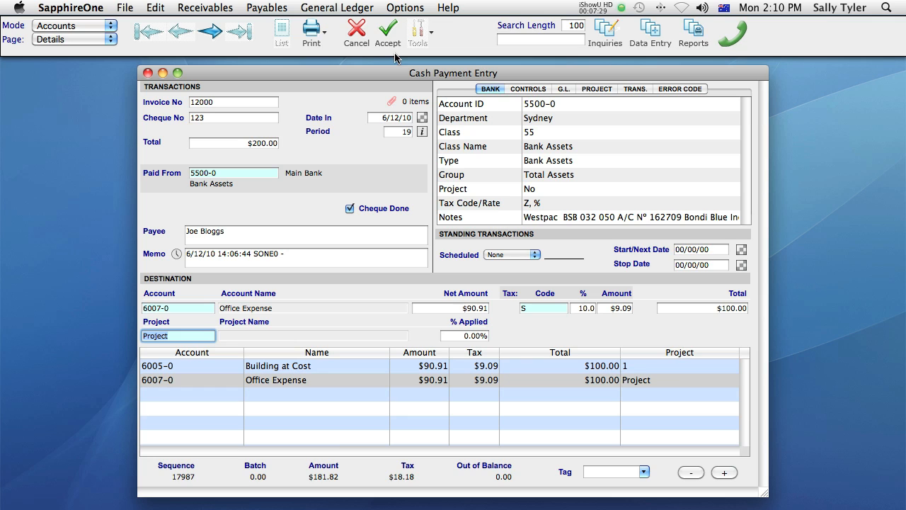
pyautogui.click(387, 31)
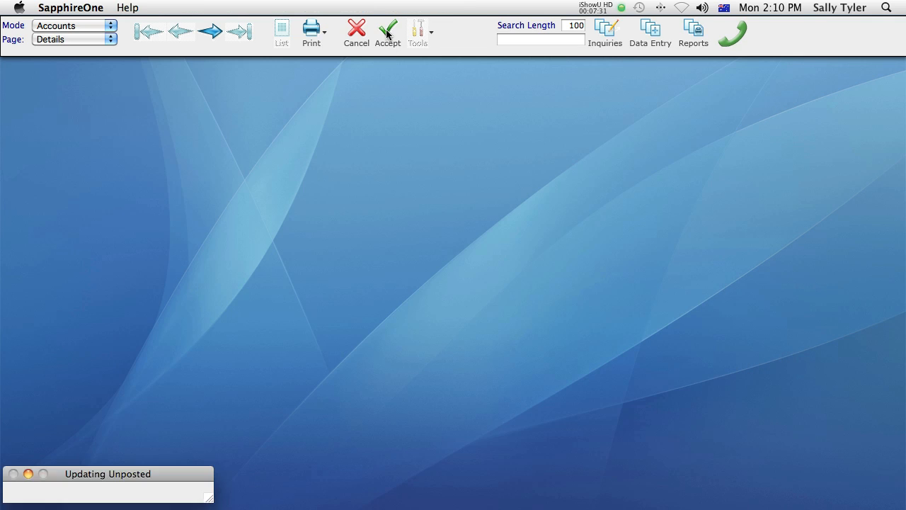
# Open Payables Transaction Inquiry to view the $200 cash payment 12000.
pyautogui.click(387, 30)
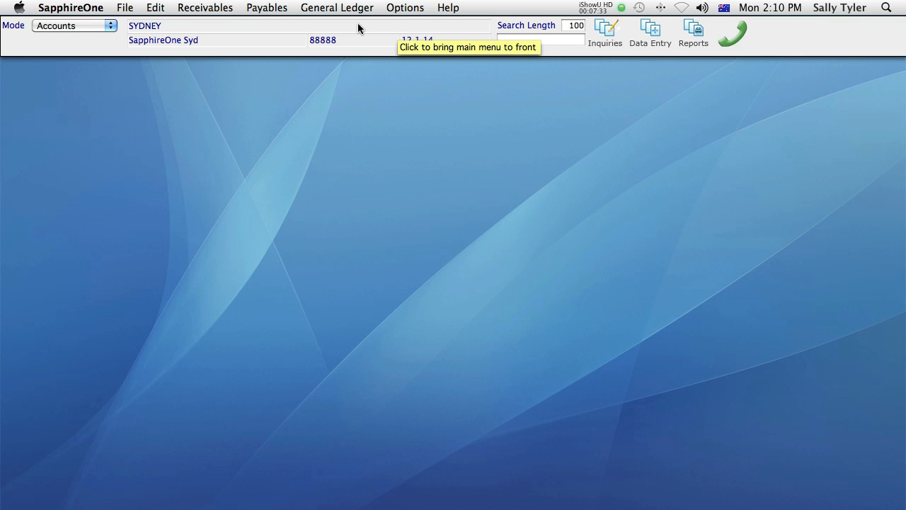
pyautogui.moveTo(353, 75)
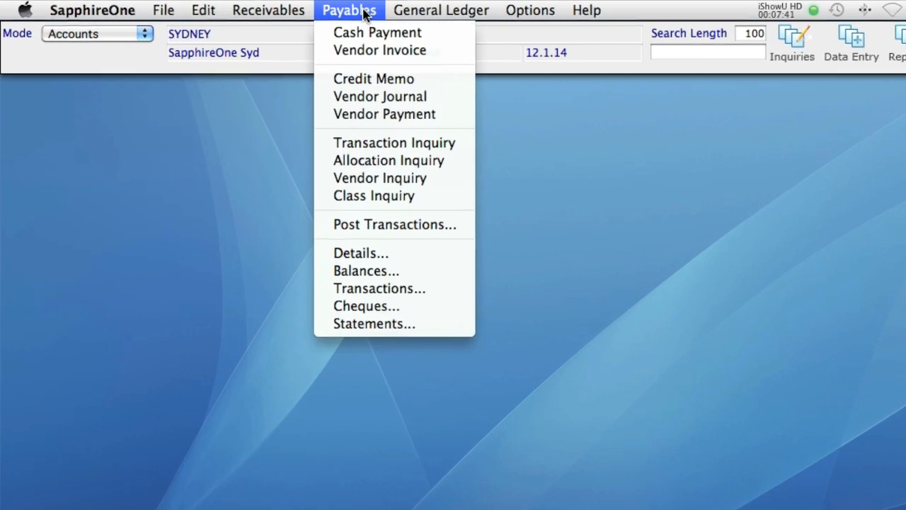
pyautogui.moveTo(400, 145)
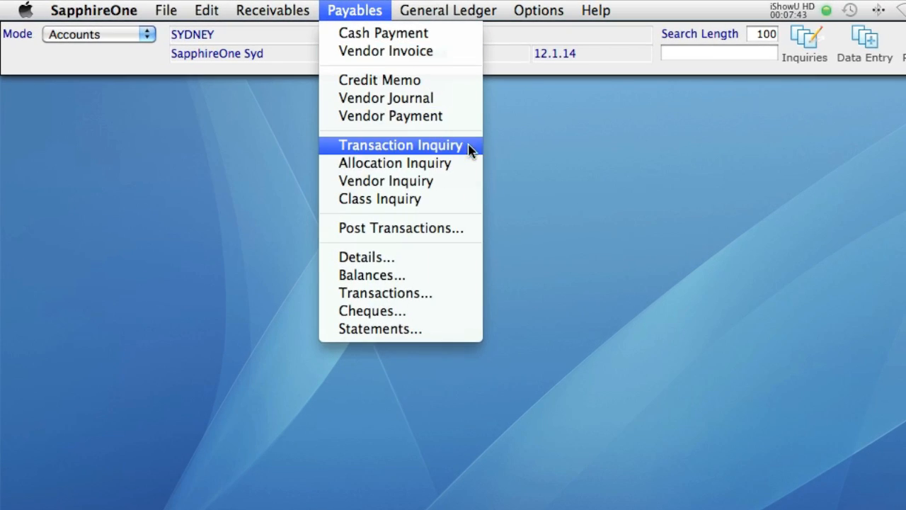
pyautogui.click(400, 144)
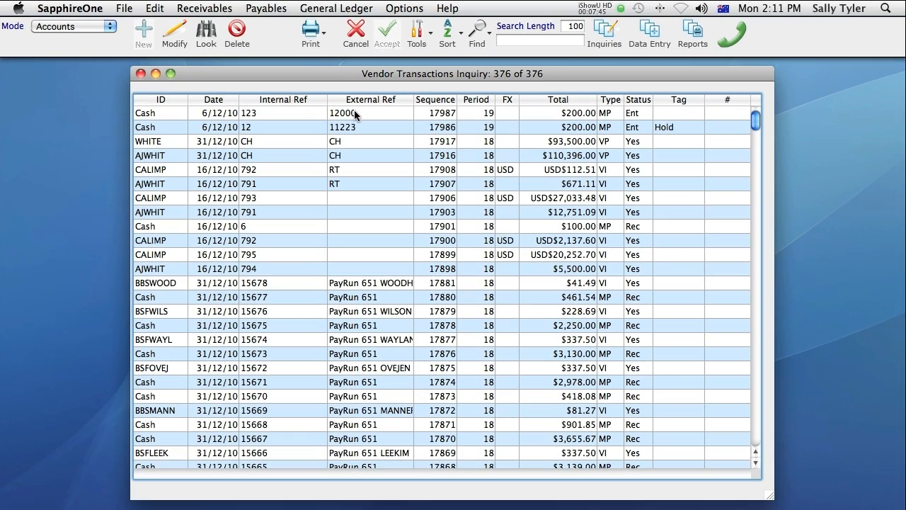
pyautogui.moveTo(272, 116)
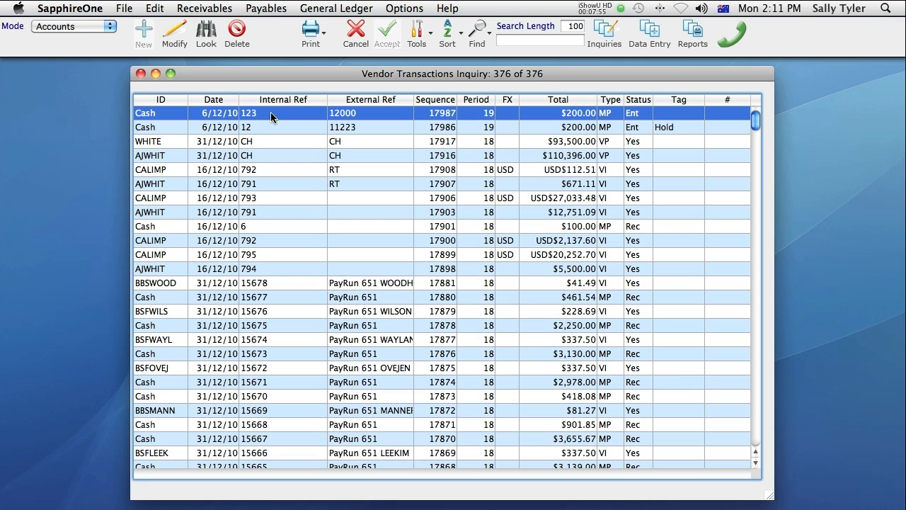
pyautogui.moveTo(204, 55)
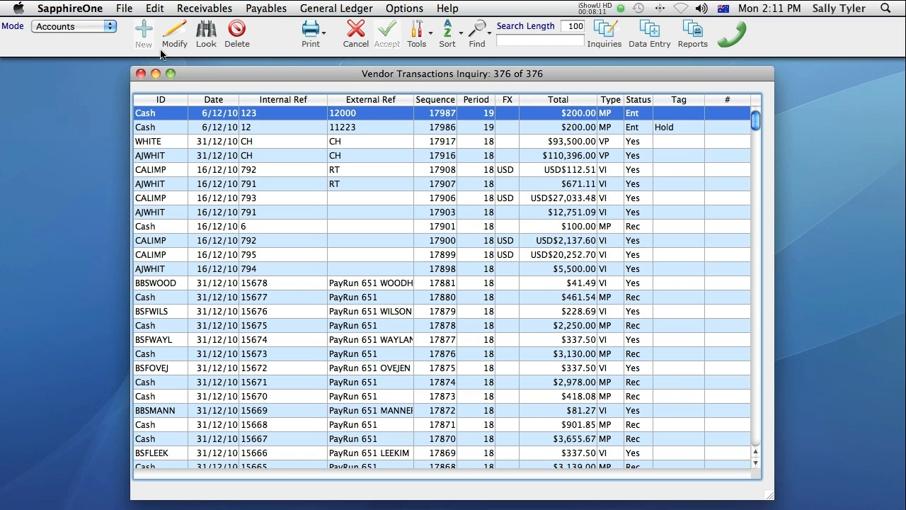
pyautogui.moveTo(198, 97)
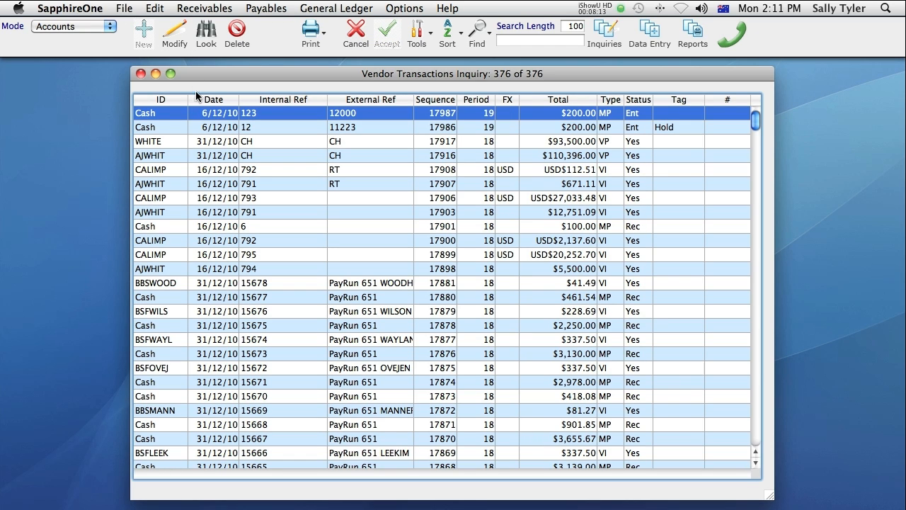
pyautogui.moveTo(197, 117)
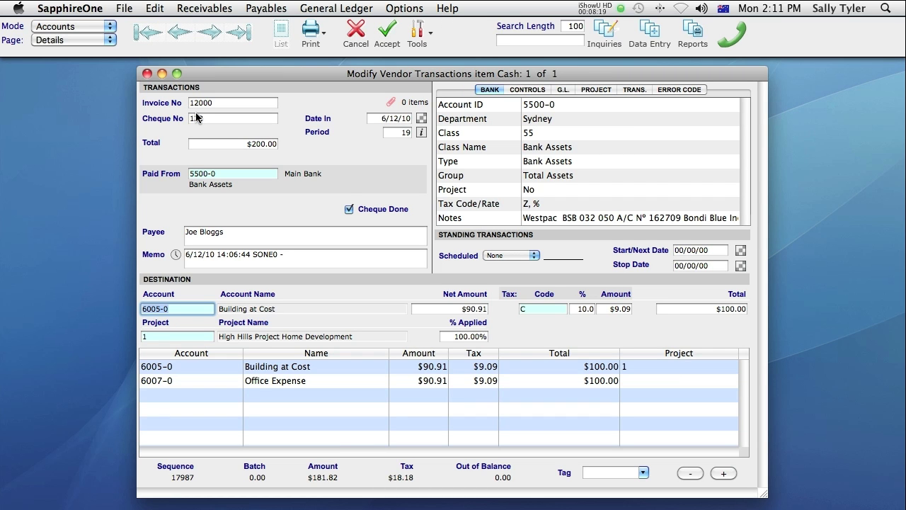
pyautogui.write('123')
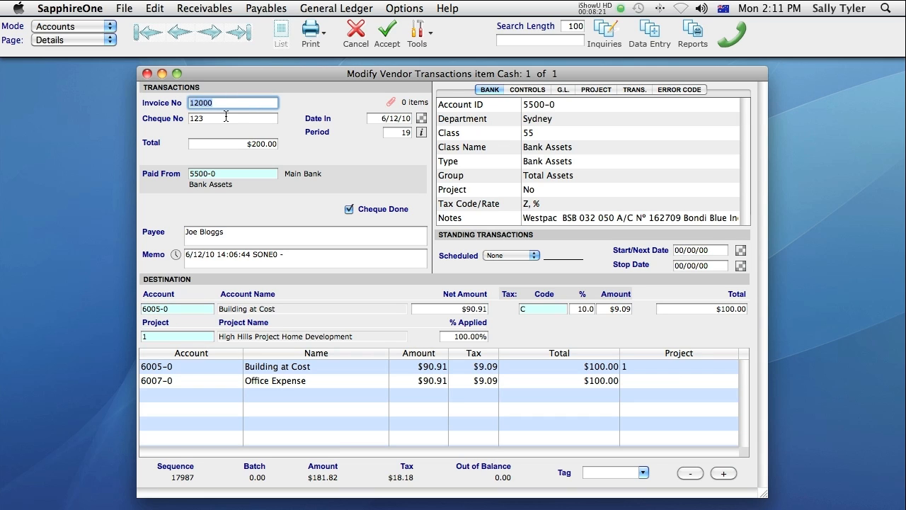
pyautogui.click(234, 144)
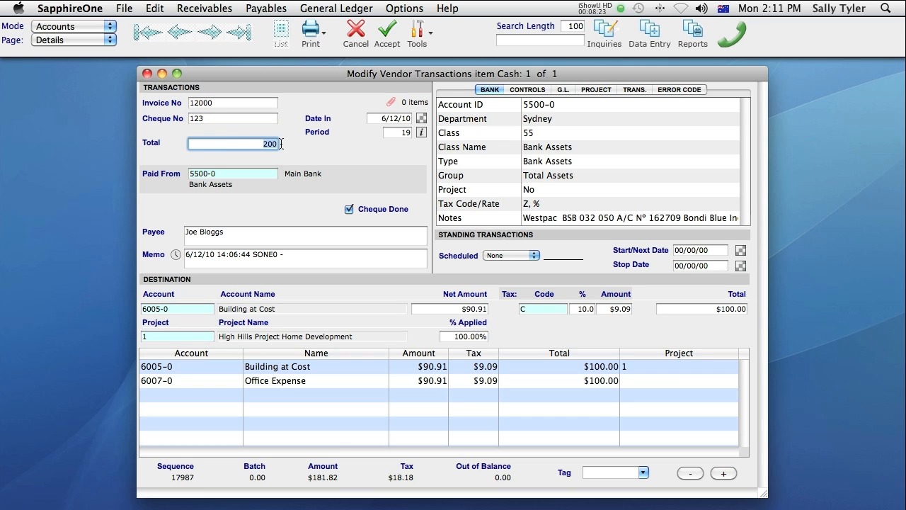
pyautogui.moveTo(321, 166)
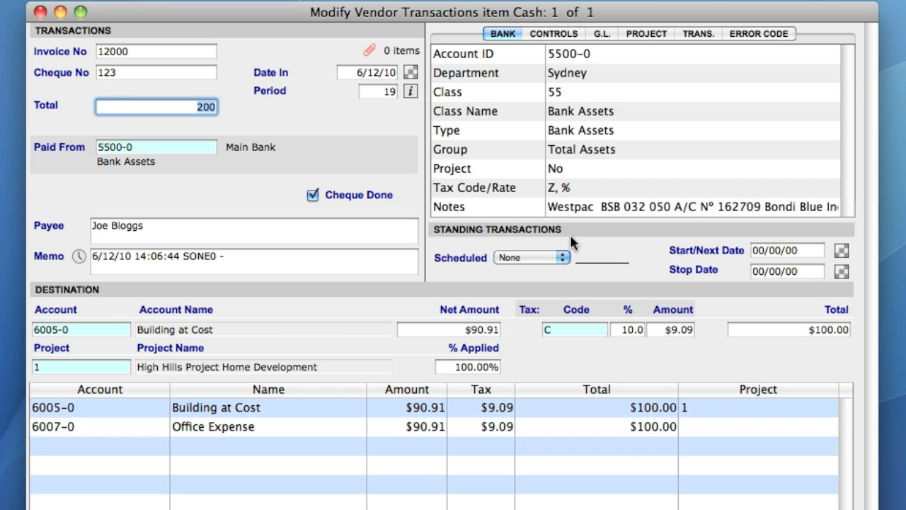
pyautogui.click(563, 257)
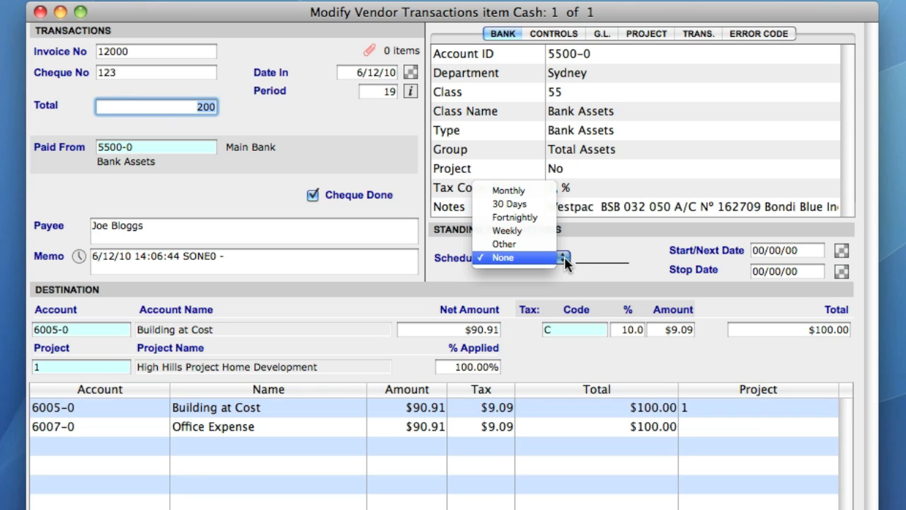
pyautogui.moveTo(514, 204)
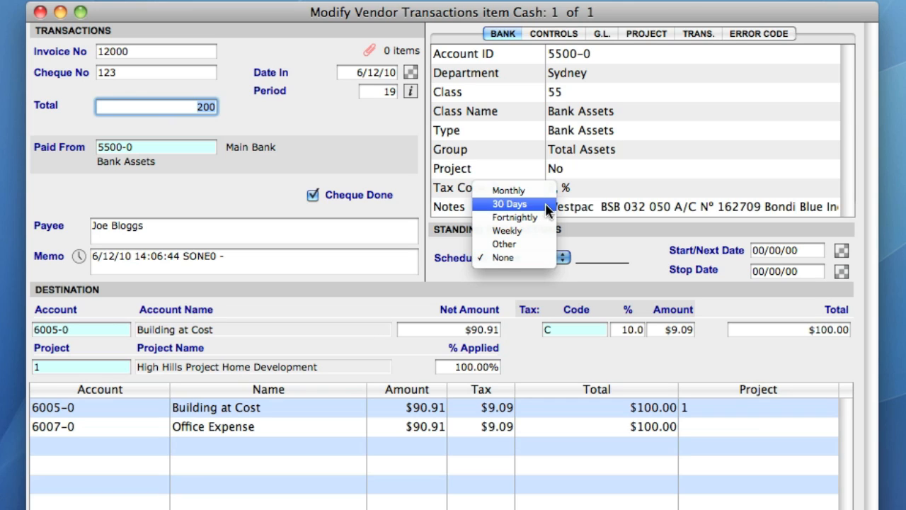
pyautogui.moveTo(507, 231)
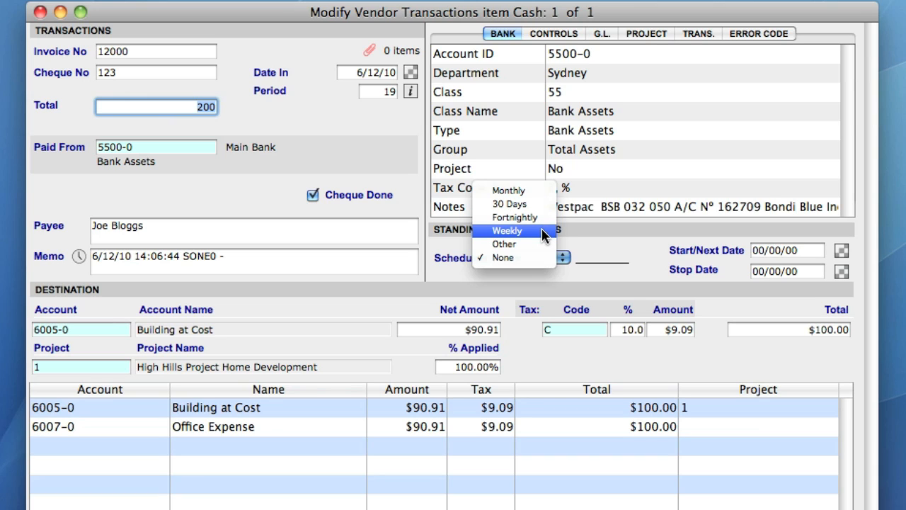
pyautogui.moveTo(504, 243)
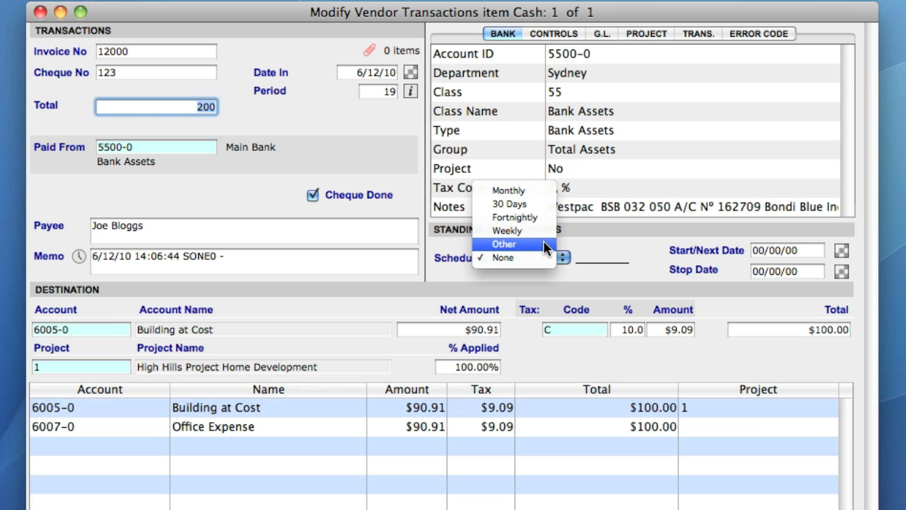
# Schedule the payment as Other, repeating every 10 days, with stop date 30/11/11.
pyautogui.click(503, 244)
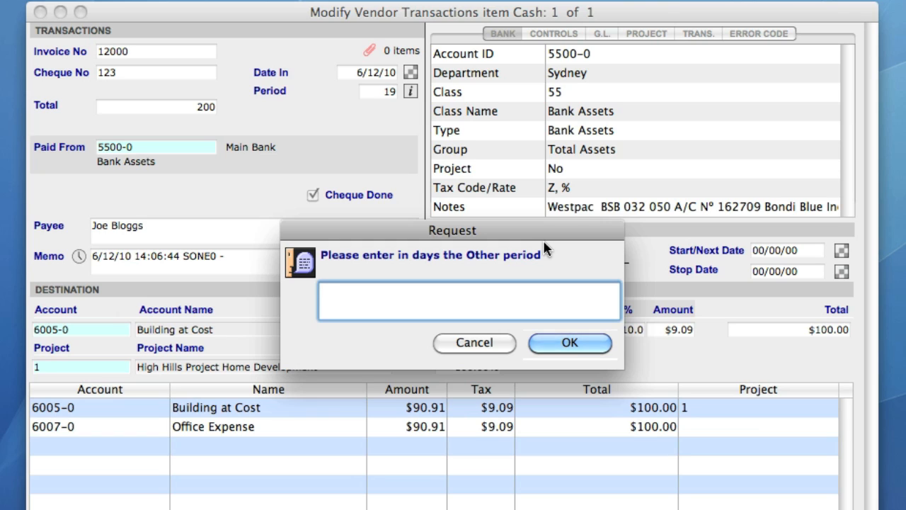
pyautogui.write('10')
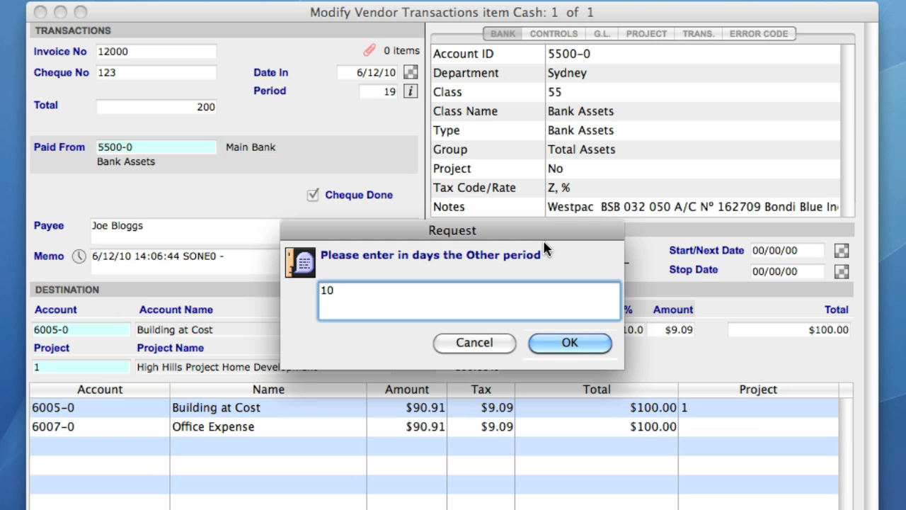
pyautogui.click(570, 343)
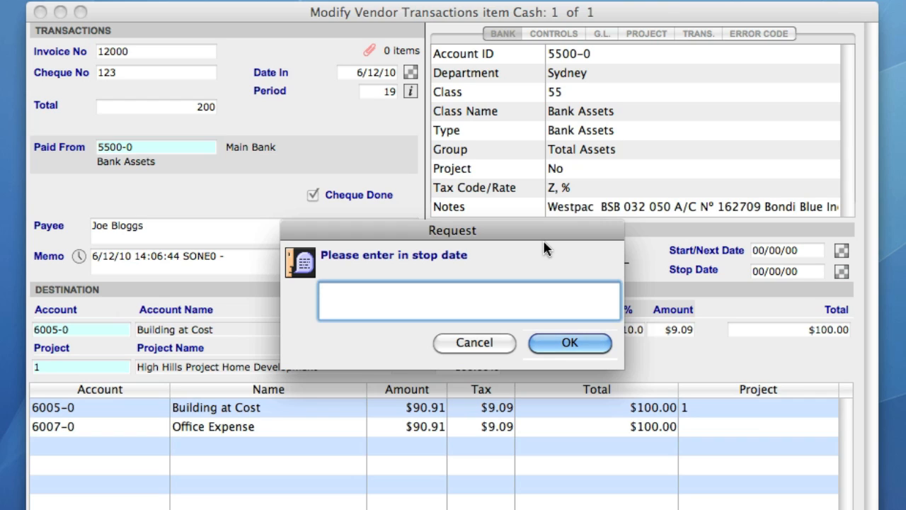
pyautogui.write('30/11/2011')
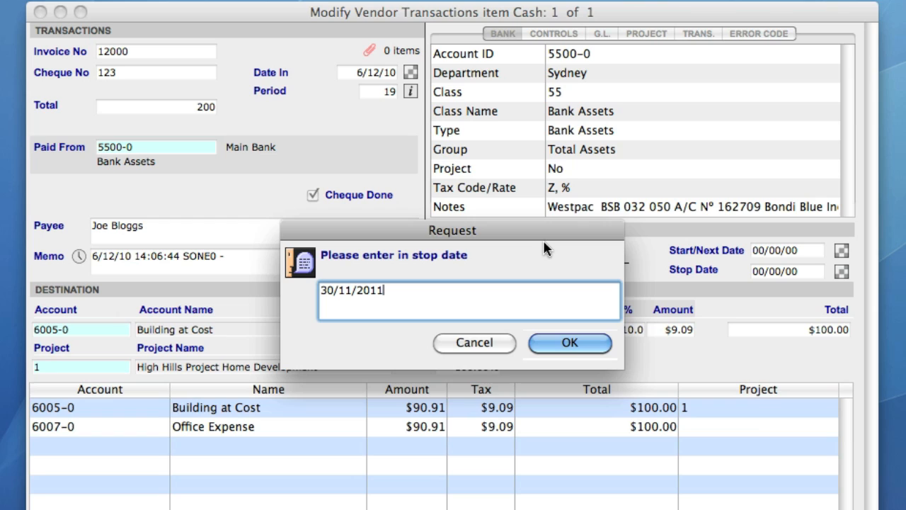
pyautogui.click(569, 343)
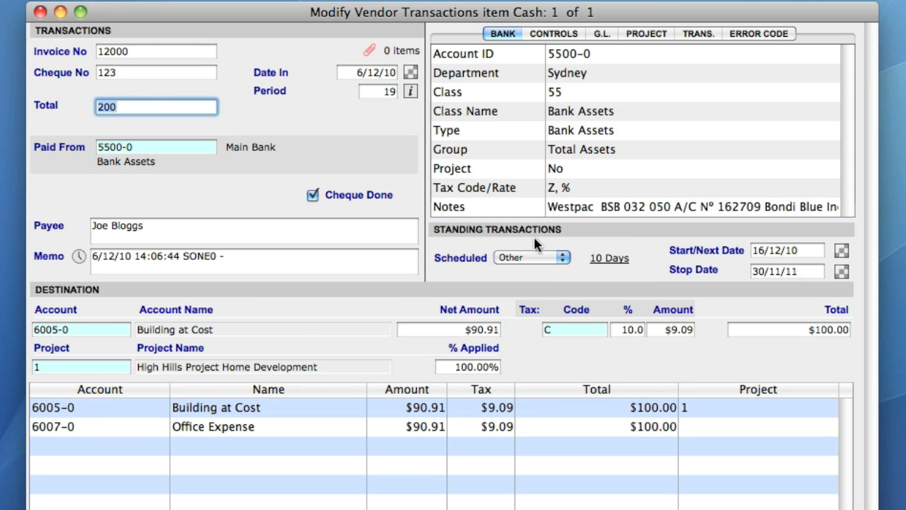
pyautogui.moveTo(541, 278)
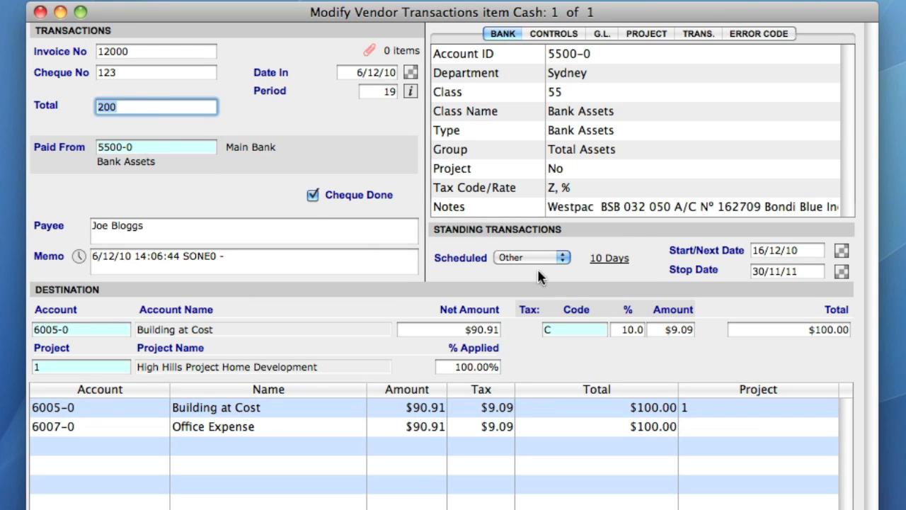
pyautogui.moveTo(807, 283)
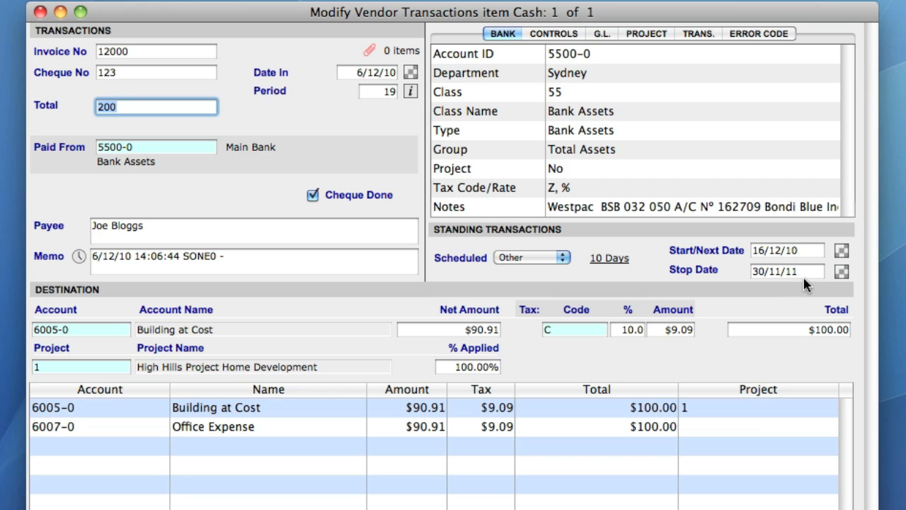
pyautogui.moveTo(762, 287)
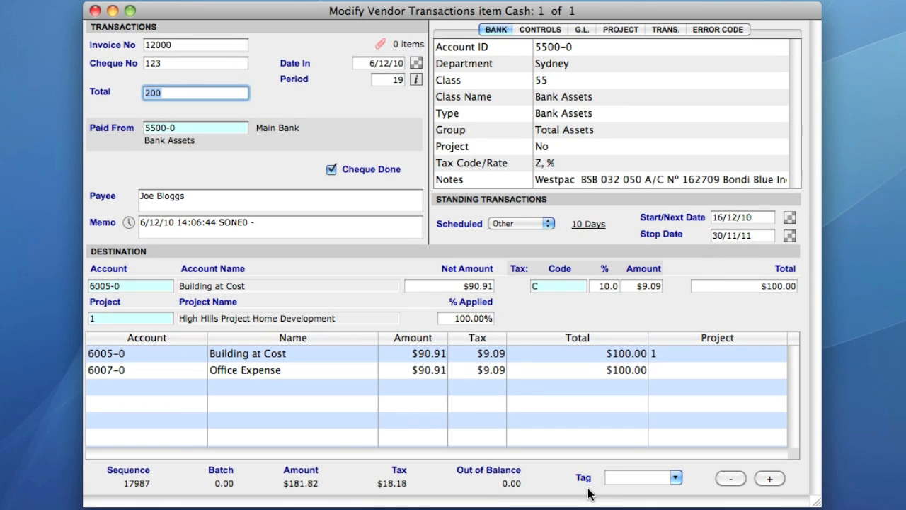
pyautogui.moveTo(575, 494)
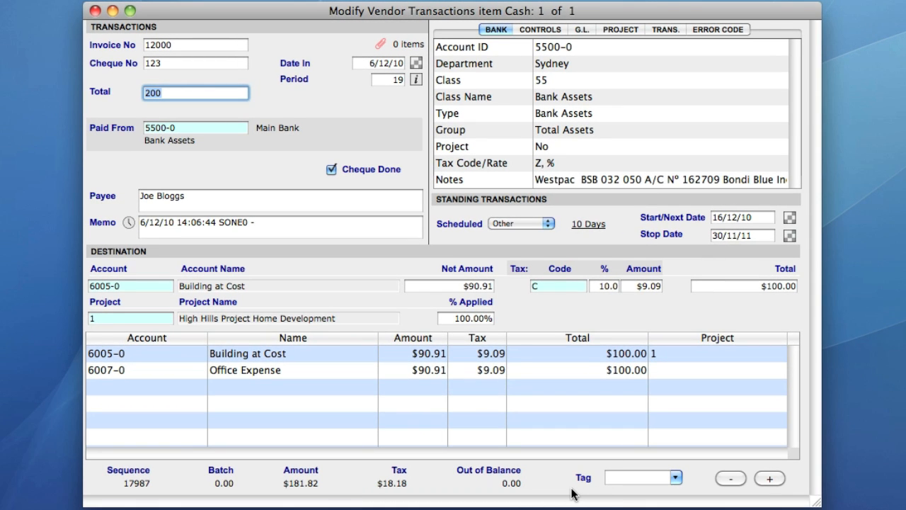
pyautogui.moveTo(613, 494)
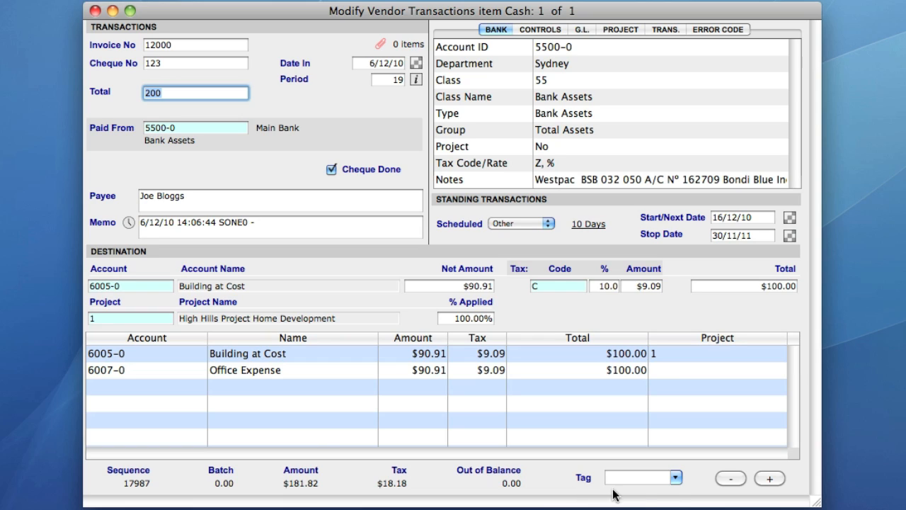
# Choose Hold from the Tag dropdown at the bottom of the window.
pyautogui.click(673, 477)
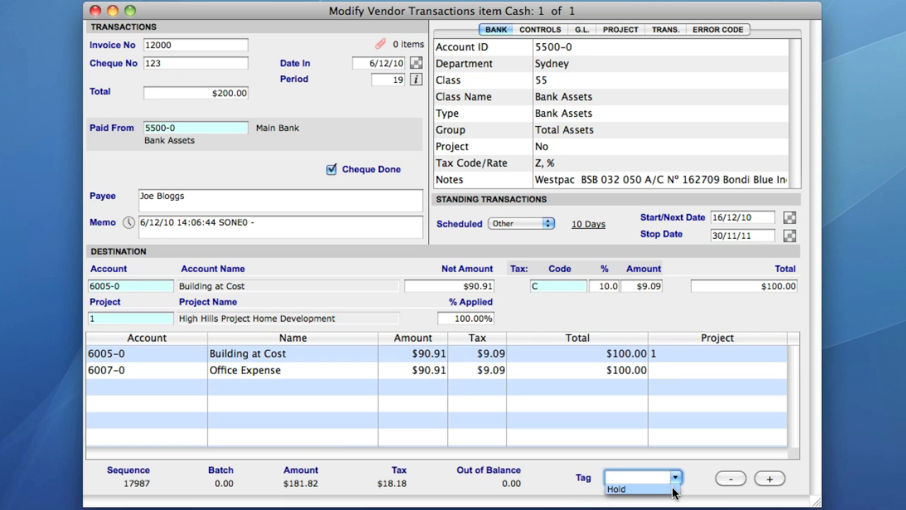
pyautogui.click(635, 489)
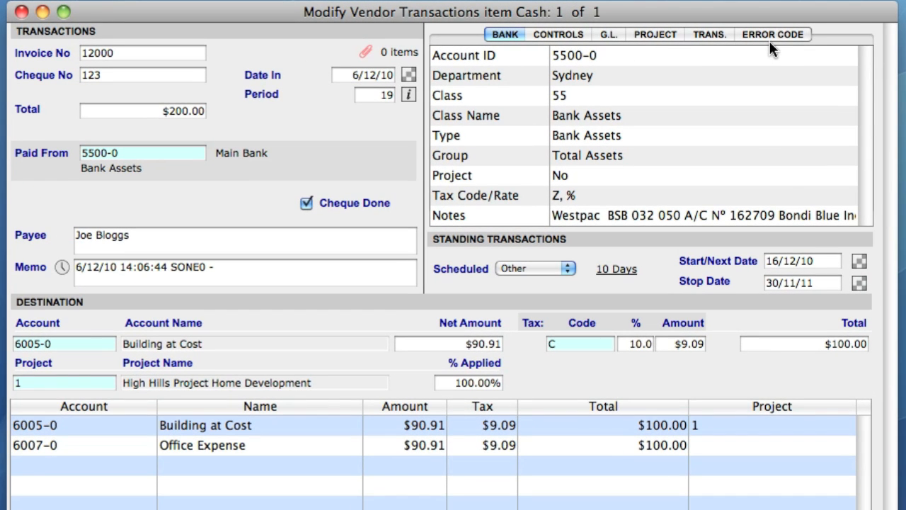
pyautogui.moveTo(799, 48)
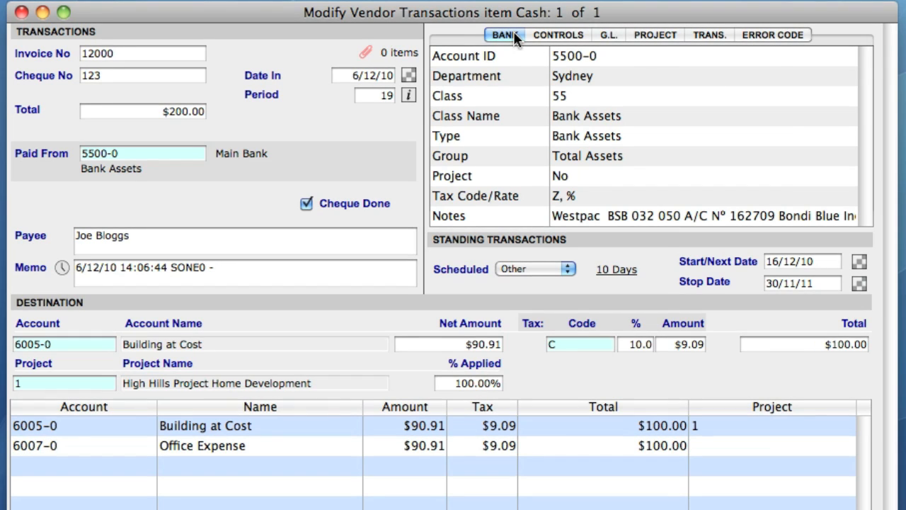
pyautogui.moveTo(115, 178)
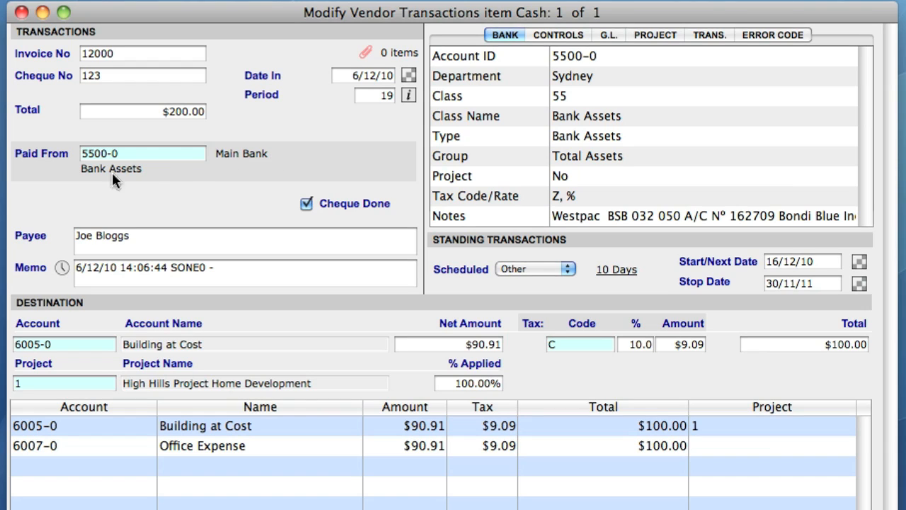
pyautogui.moveTo(218, 178)
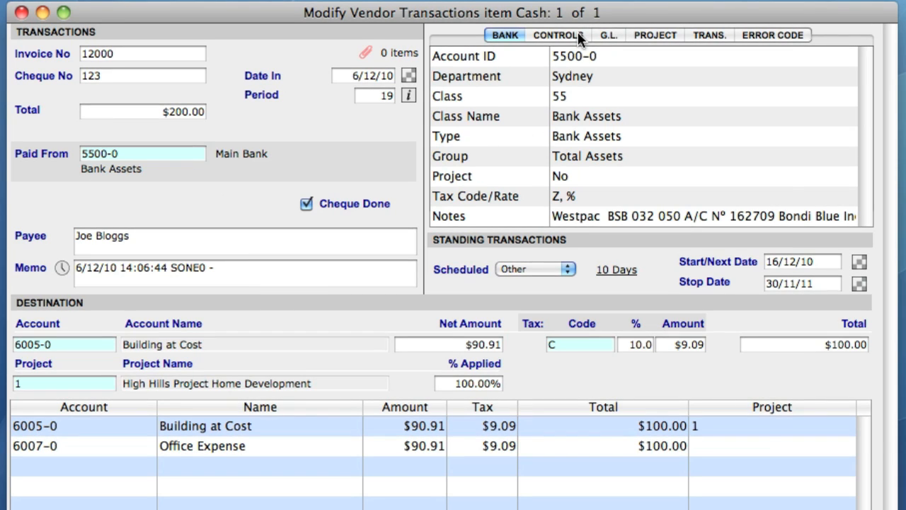
# Review the Controls, Project, Trans. and Error Code tabs, then accept the payment.
pyautogui.click(559, 35)
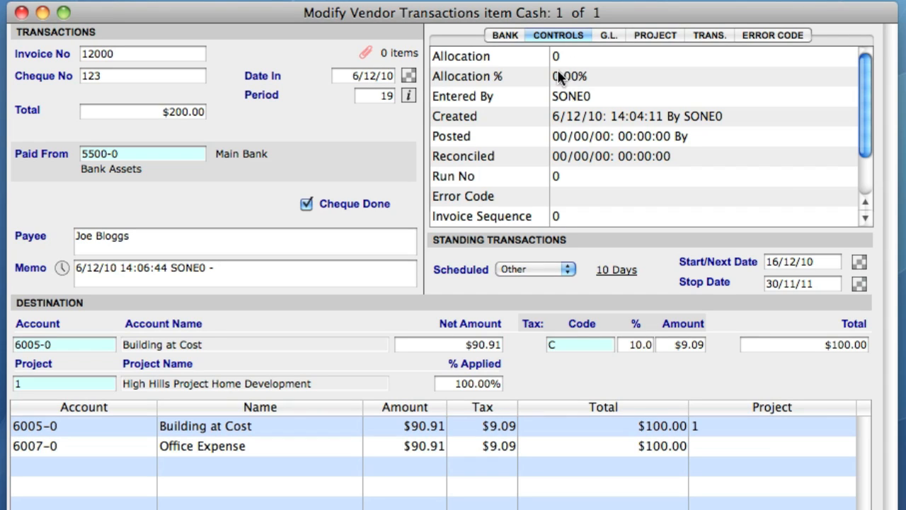
pyautogui.moveTo(478, 142)
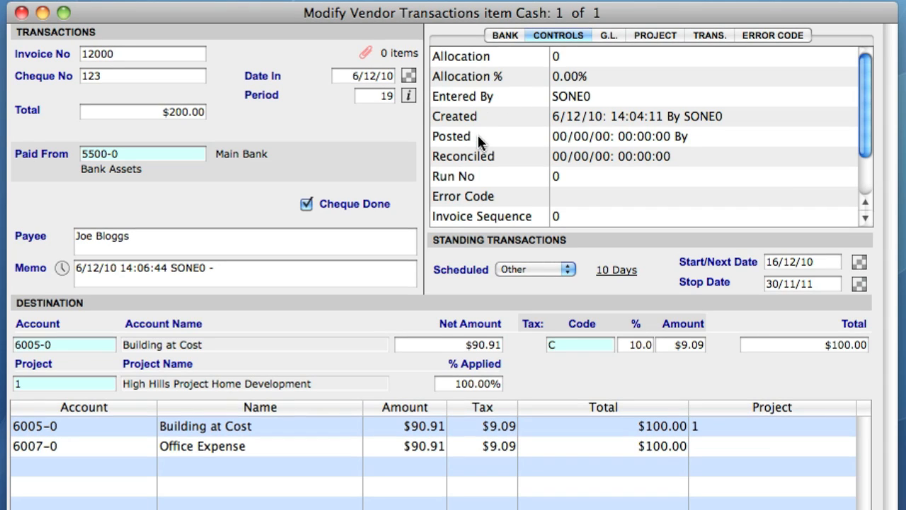
pyautogui.moveTo(482, 218)
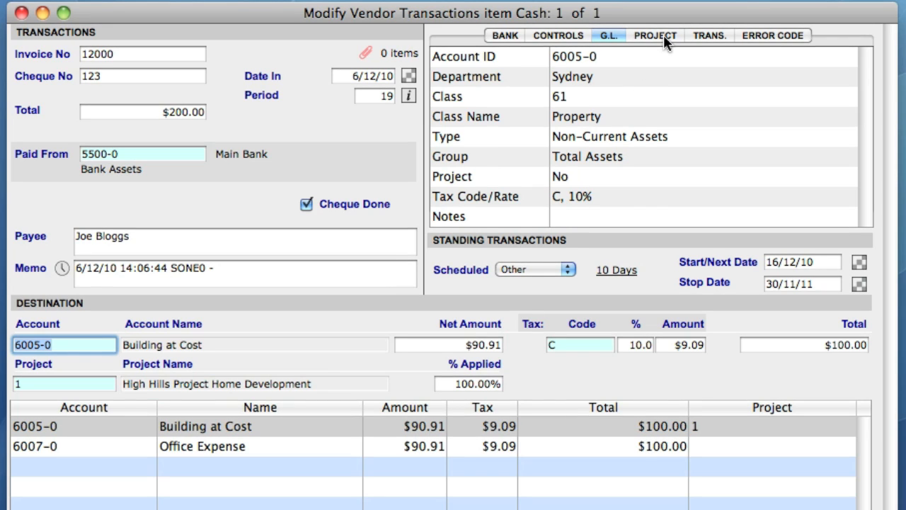
pyautogui.click(655, 36)
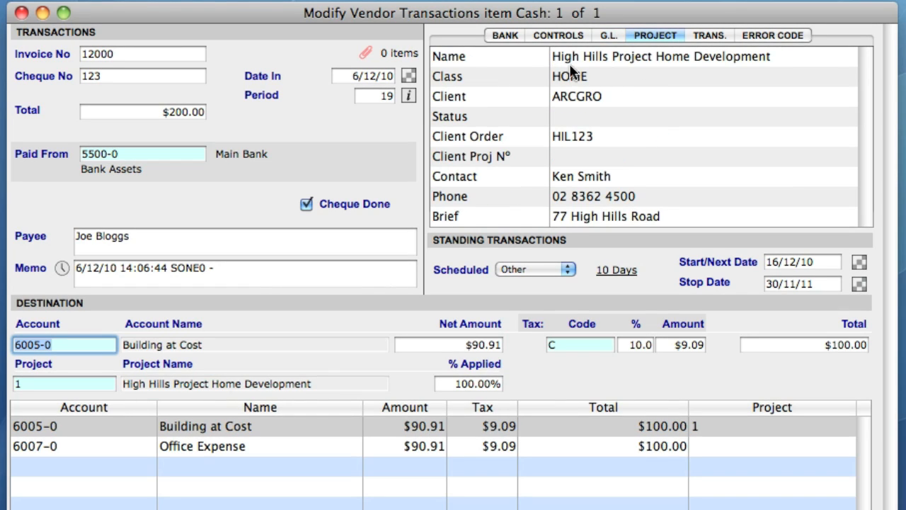
pyautogui.moveTo(763, 70)
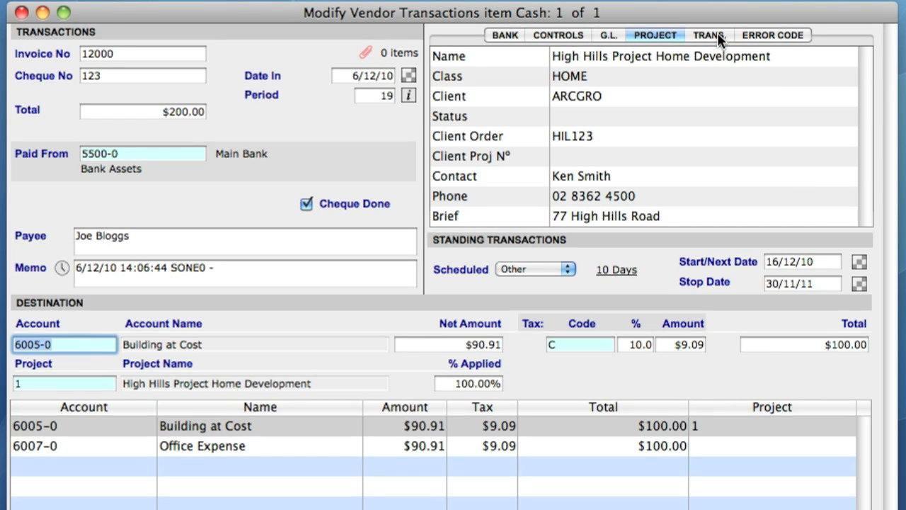
pyautogui.click(708, 35)
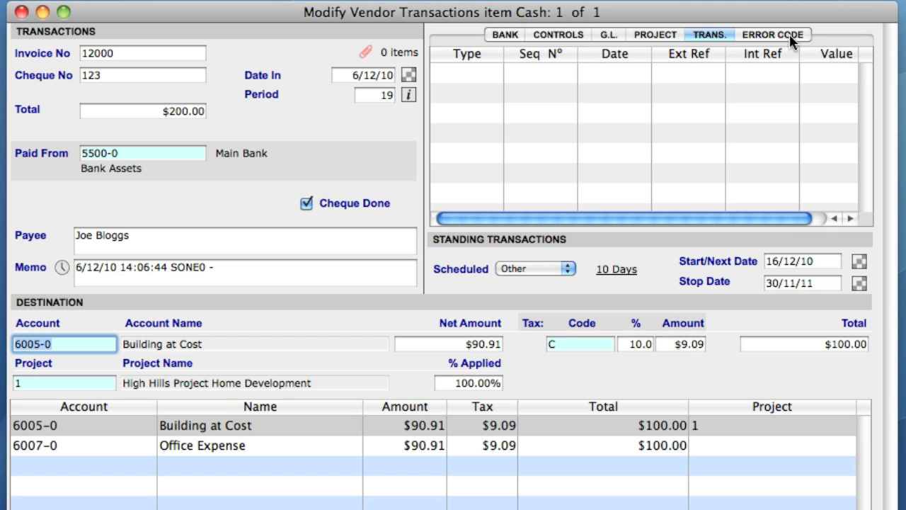
pyautogui.click(772, 34)
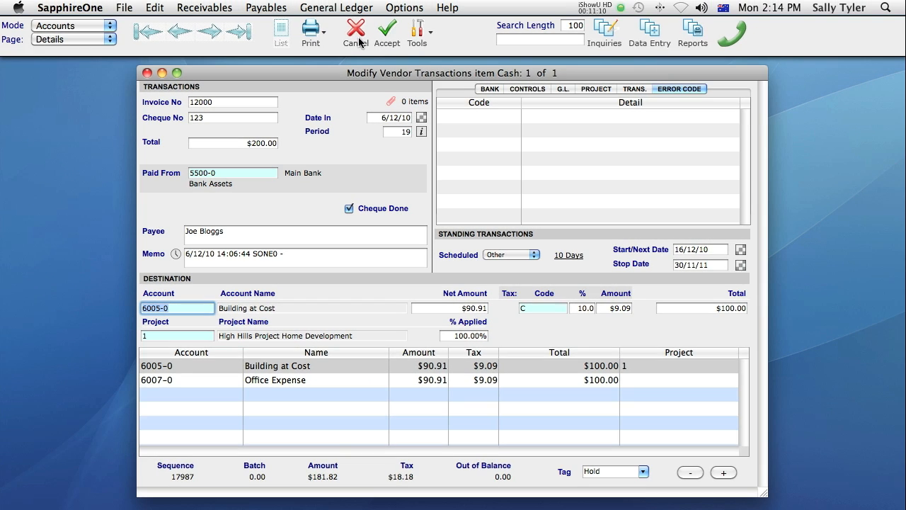
pyautogui.click(355, 29)
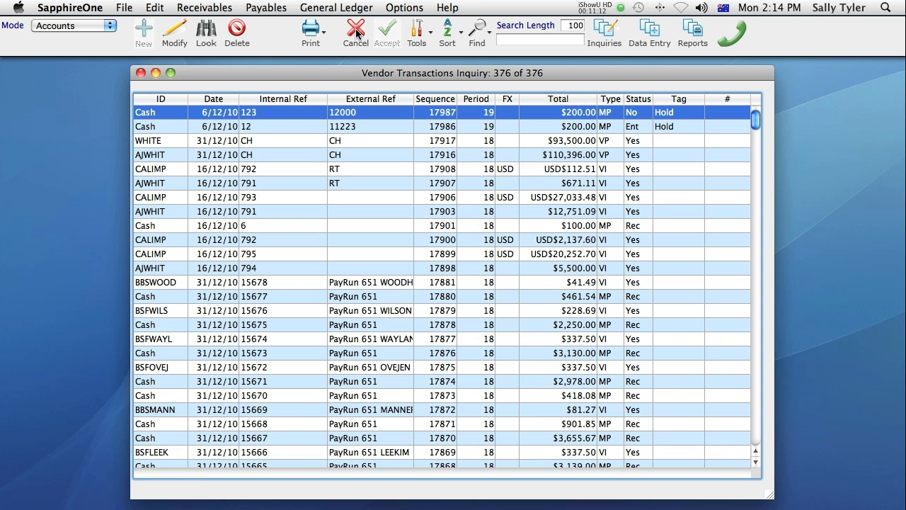